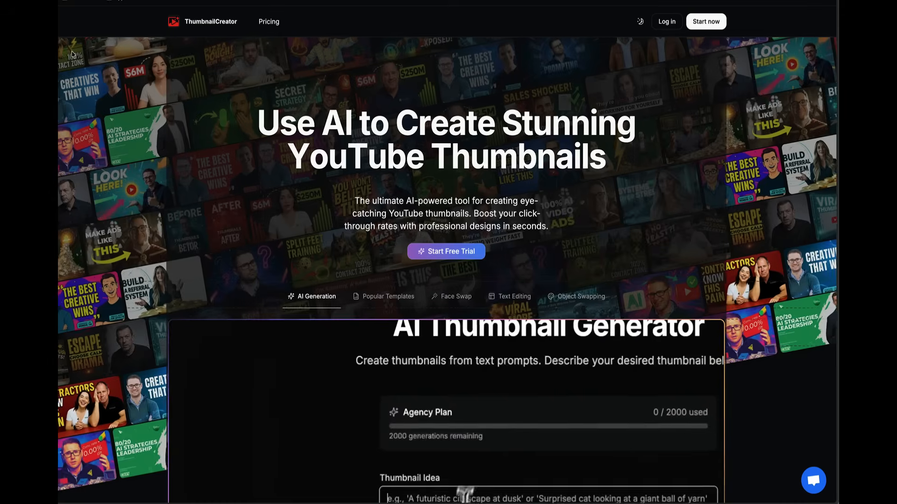
# Step: Enter the text 'video about the secrets of' and 'Multiply your Yo…' on the site
pyautogui.write('video about the secrets of')
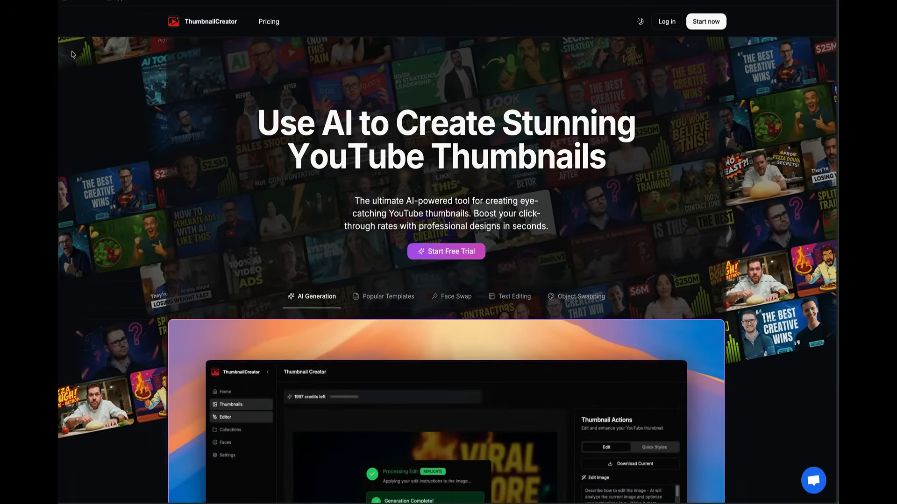
pyautogui.scroll(-3)
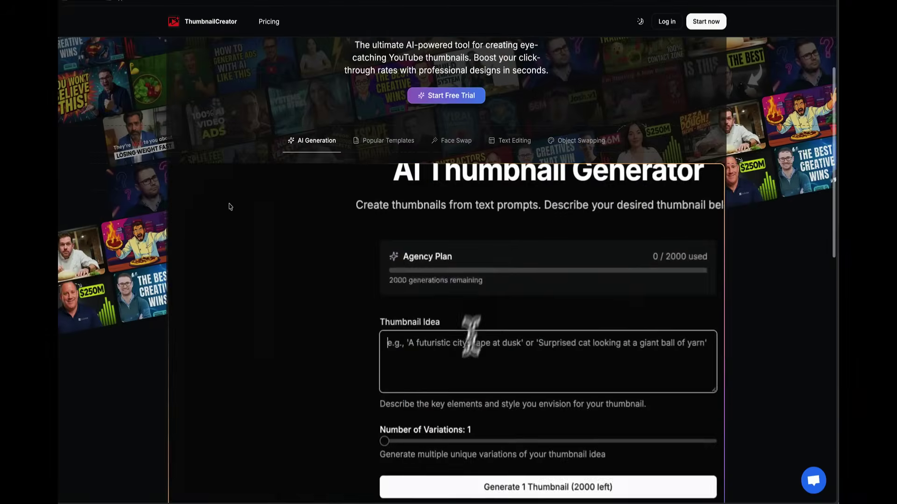
pyautogui.write('video about the secrets of viral thumbnail creation')
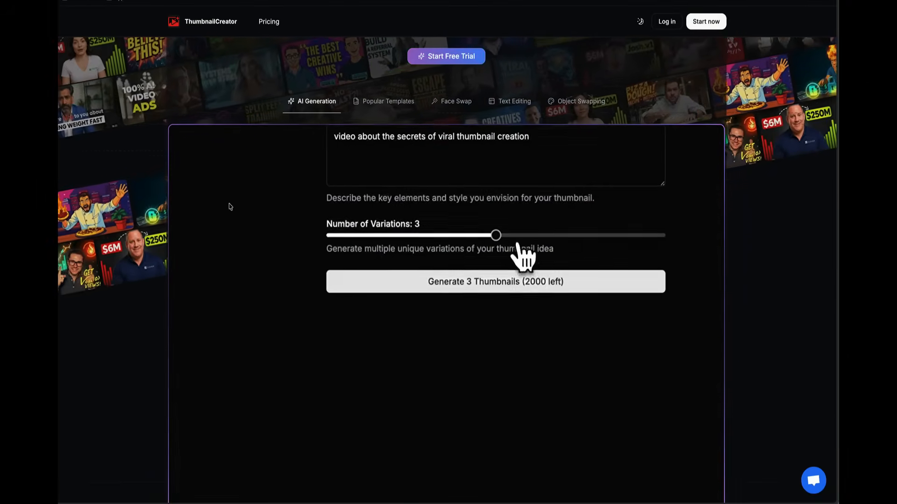
pyautogui.click(495, 281)
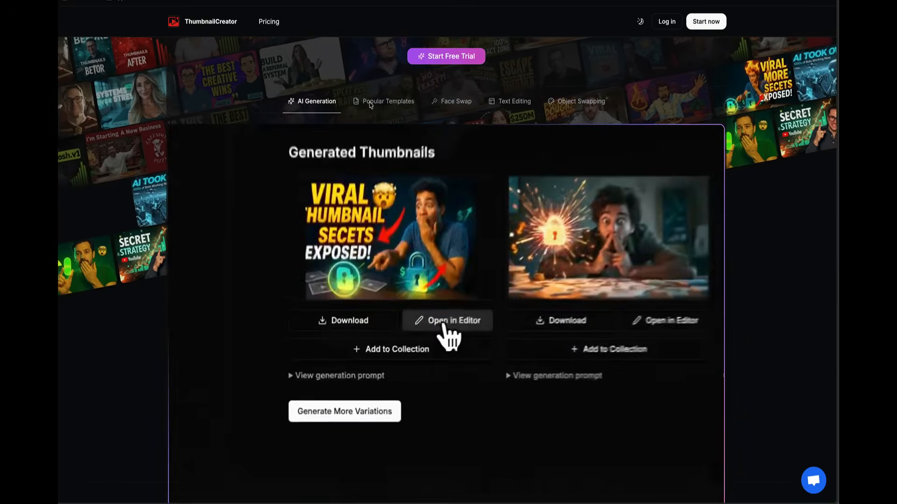
pyautogui.click(388, 102)
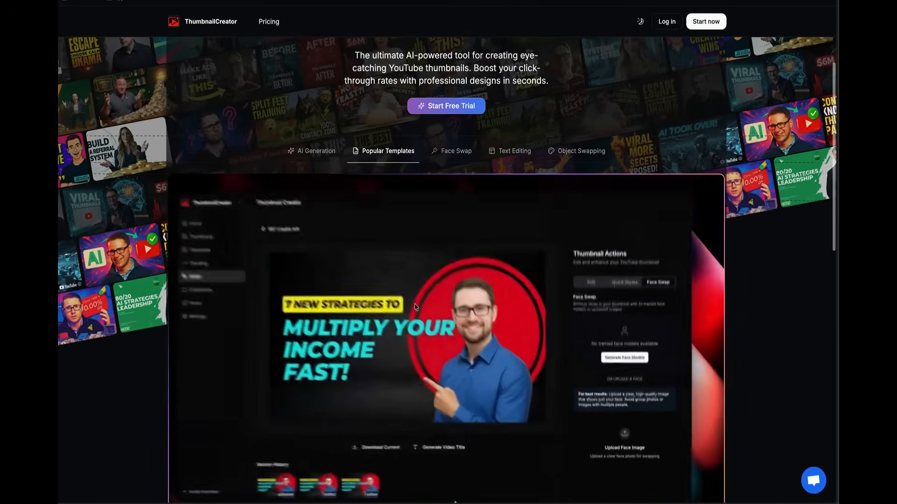
pyautogui.click(590, 299)
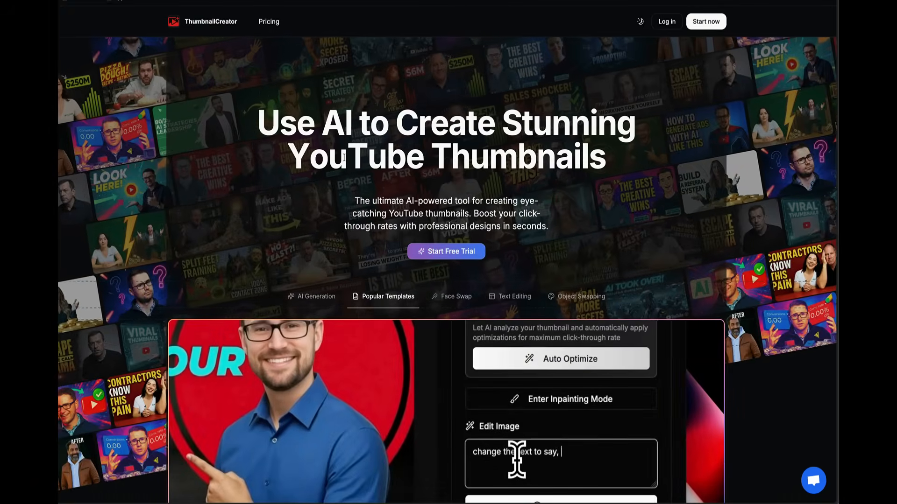
pyautogui.write('"Multiply your YouTube Thumbnails Fast!')
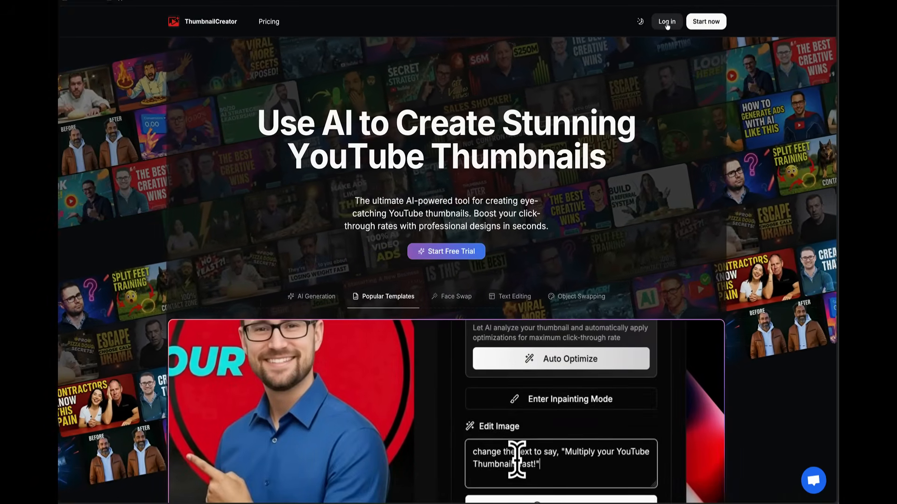
# Step: Log in to ThumbnailCreator.com with a Google account
pyautogui.click(665, 21)
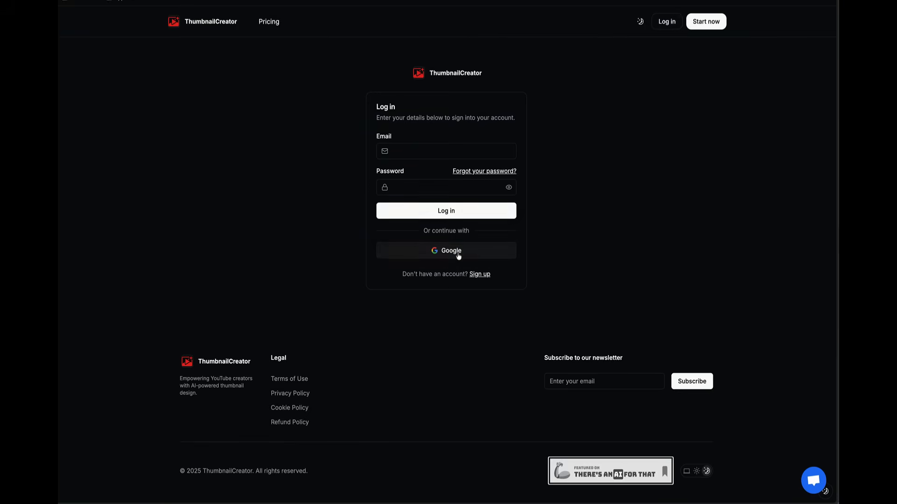
pyautogui.click(445, 250)
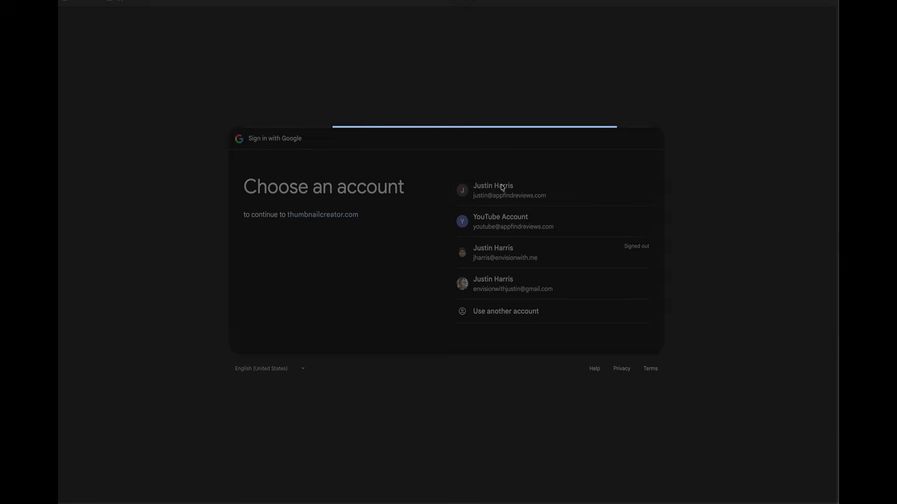
pyautogui.click(492, 190)
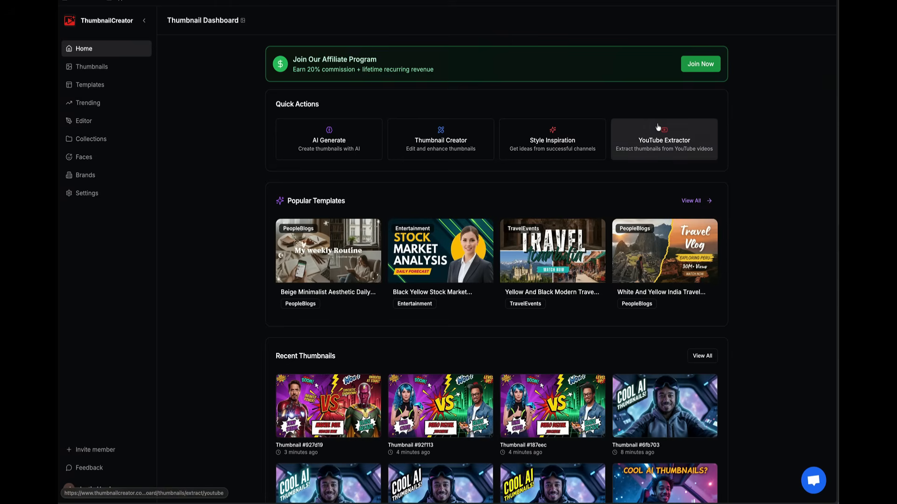
pyautogui.moveTo(375, 189)
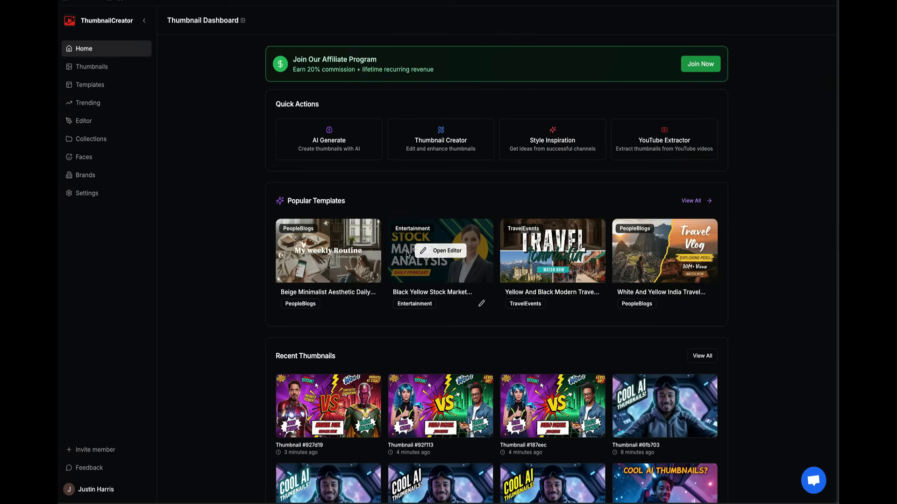
pyautogui.moveTo(493, 262)
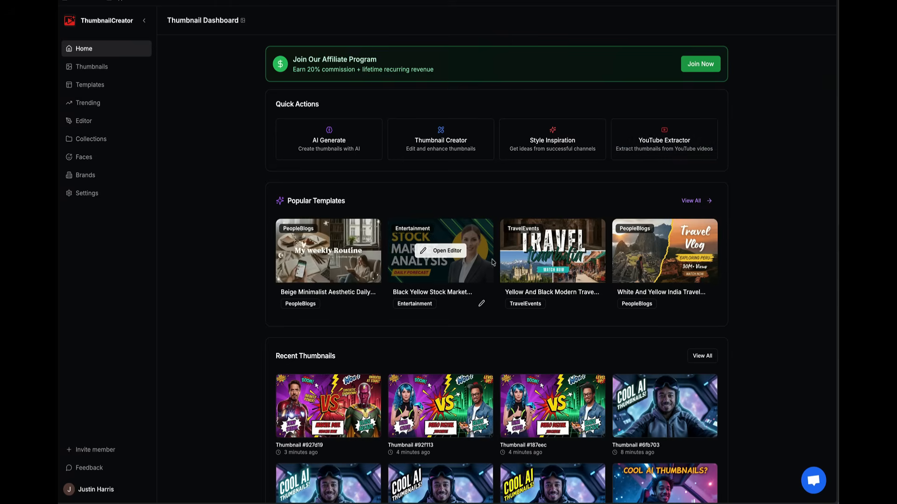
pyautogui.moveTo(486, 261)
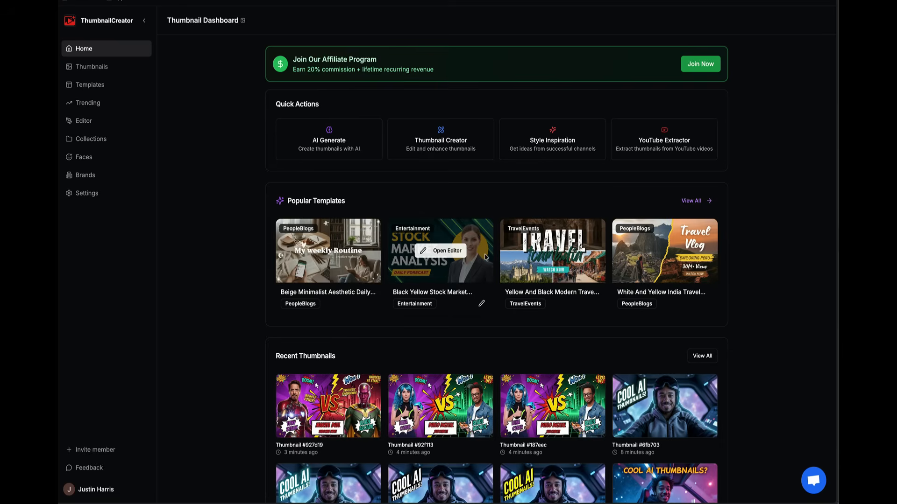
pyautogui.moveTo(329, 151)
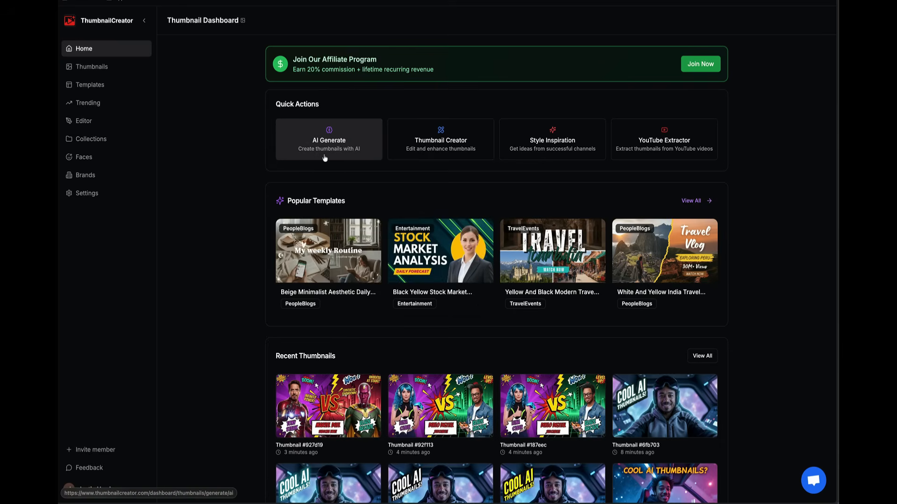
pyautogui.moveTo(441, 140)
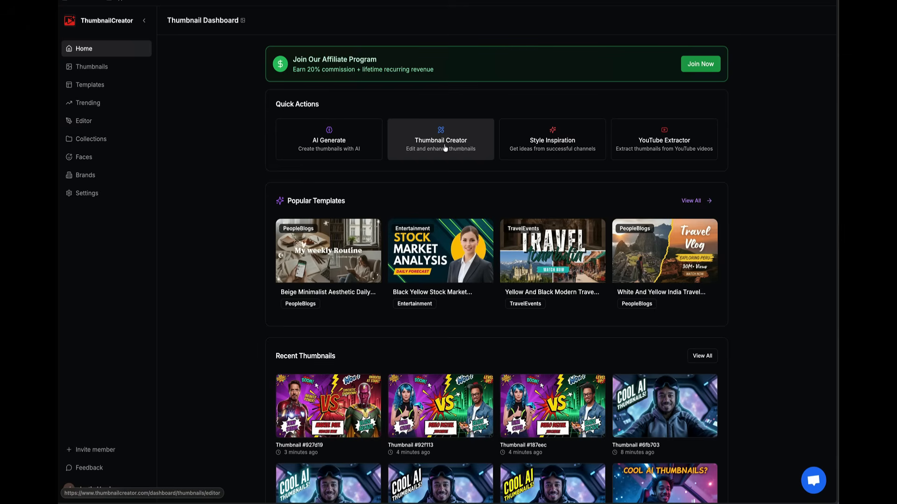
pyautogui.moveTo(663, 139)
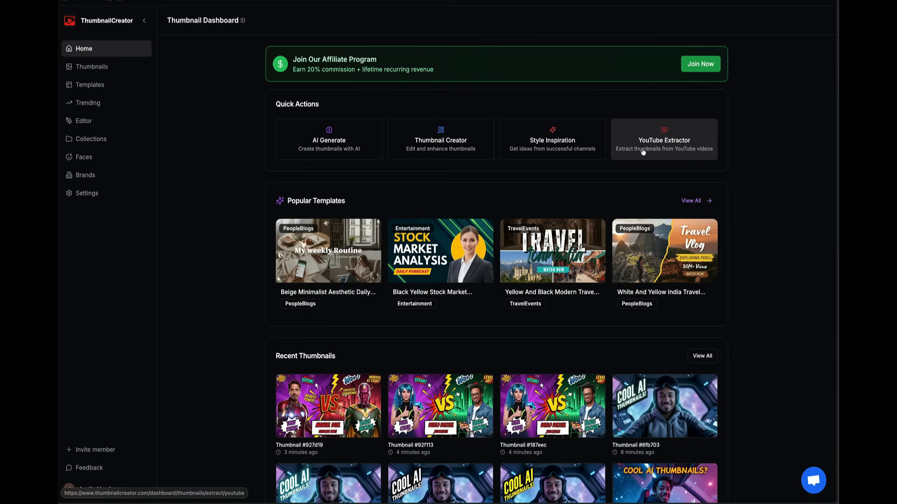
pyautogui.moveTo(528, 164)
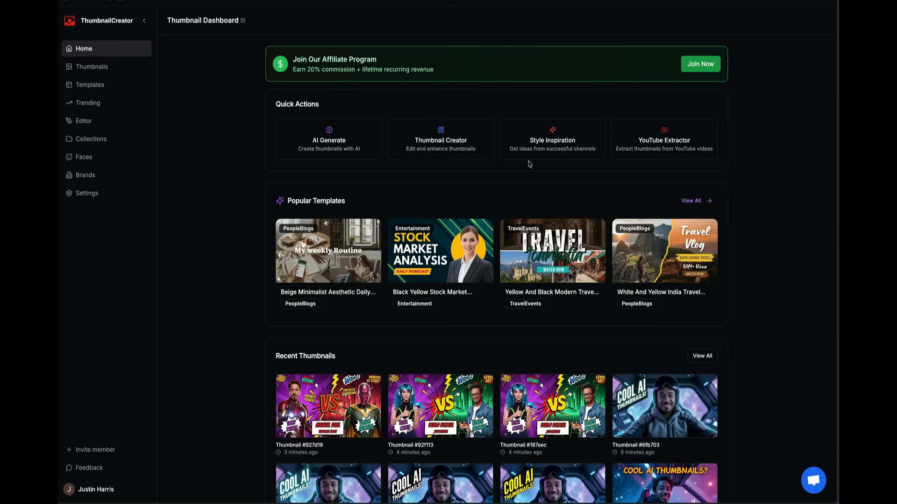
pyautogui.moveTo(84, 157)
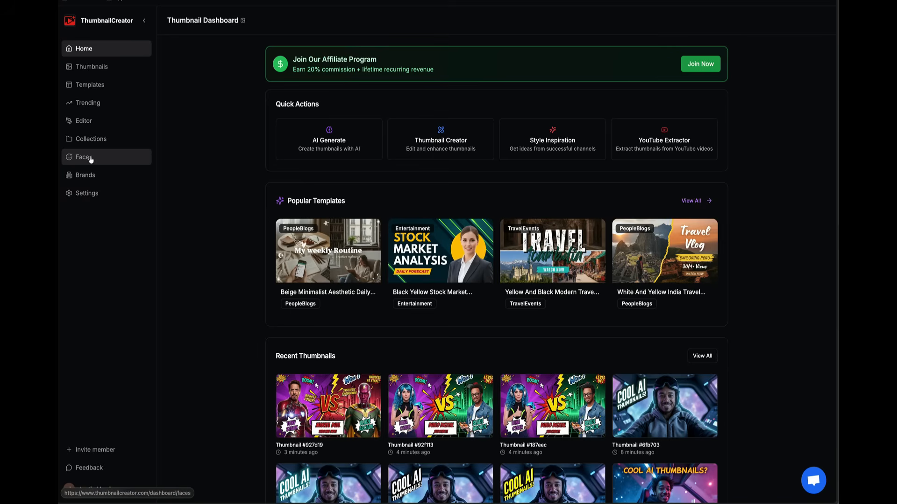
# Step: Open the Faces page to view the Justin face model
pyautogui.click(83, 157)
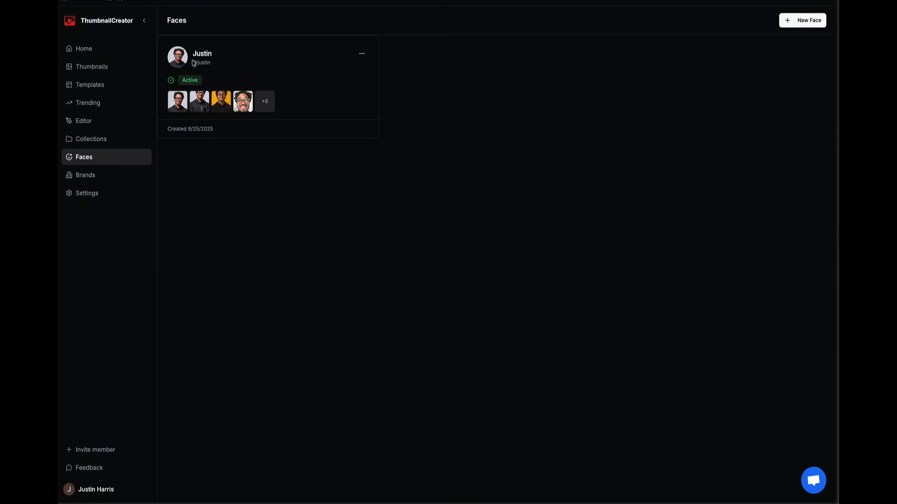
pyautogui.moveTo(261, 106)
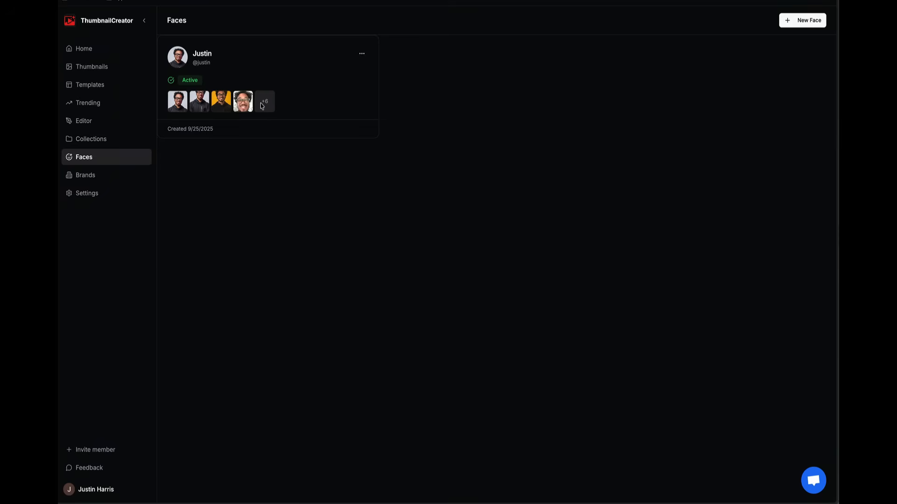
pyautogui.moveTo(228, 107)
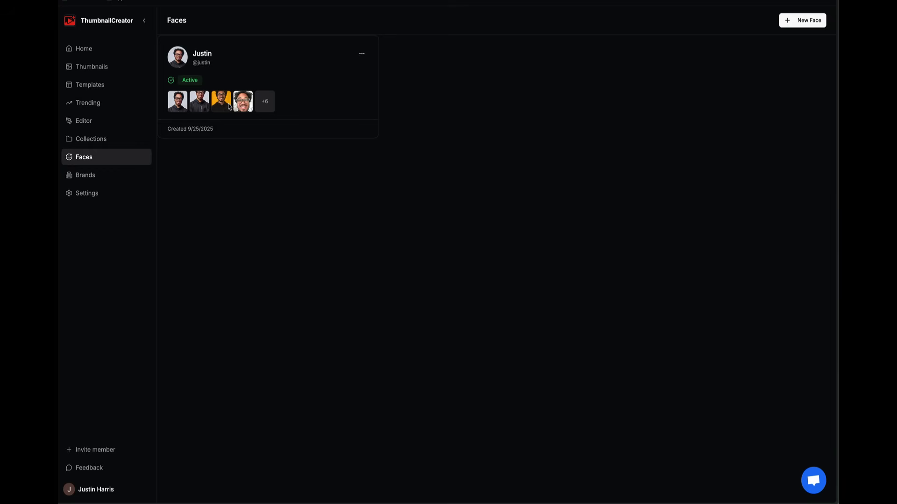
pyautogui.moveTo(455, 112)
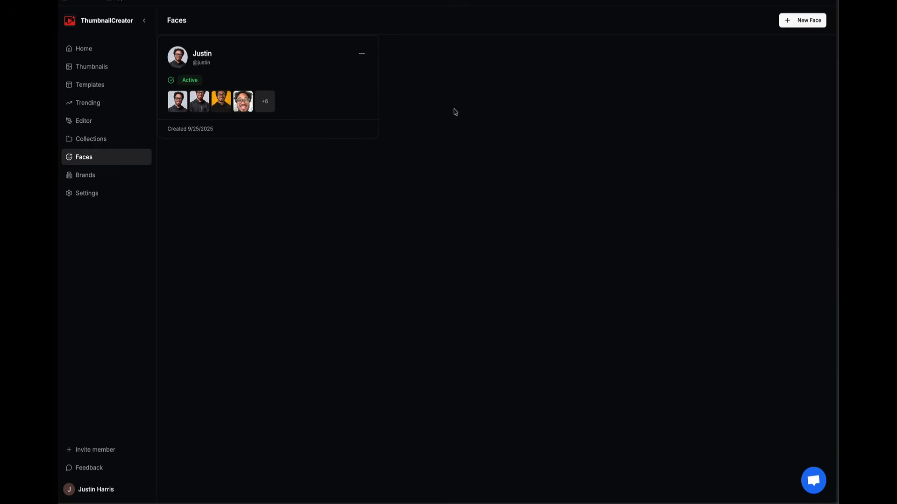
pyautogui.moveTo(802, 20)
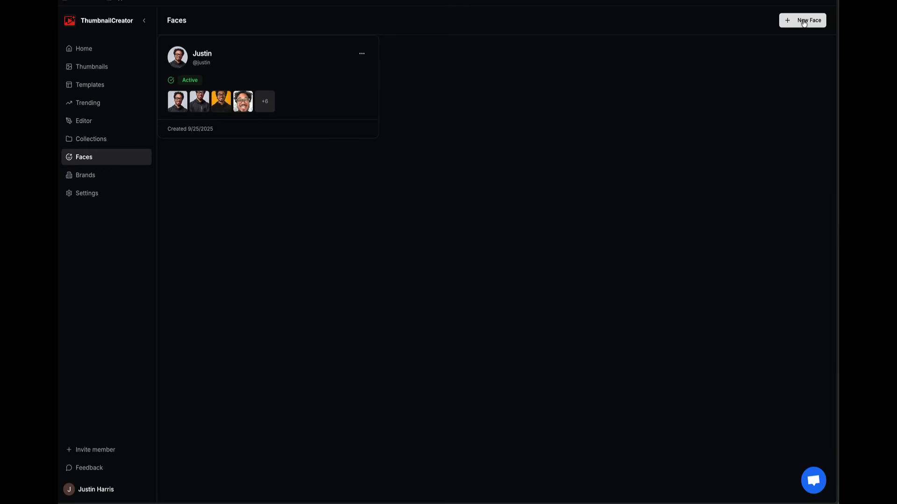
pyautogui.click(802, 20)
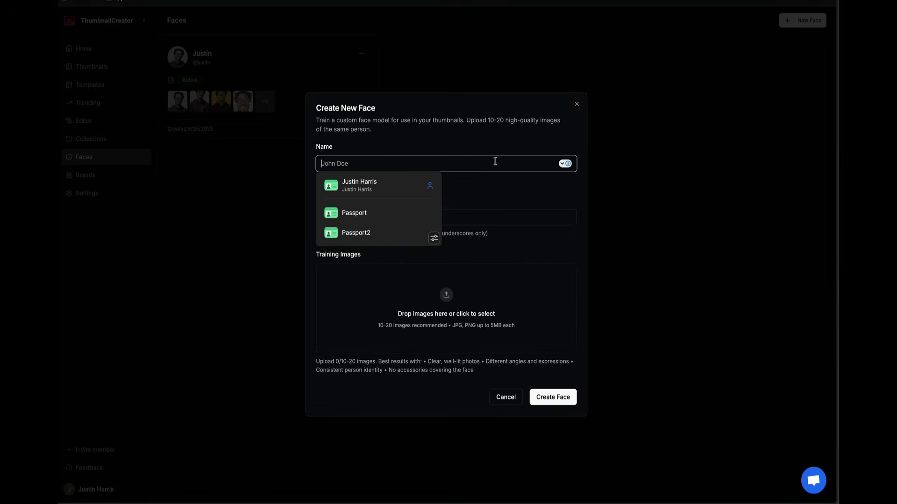
pyautogui.moveTo(547, 185)
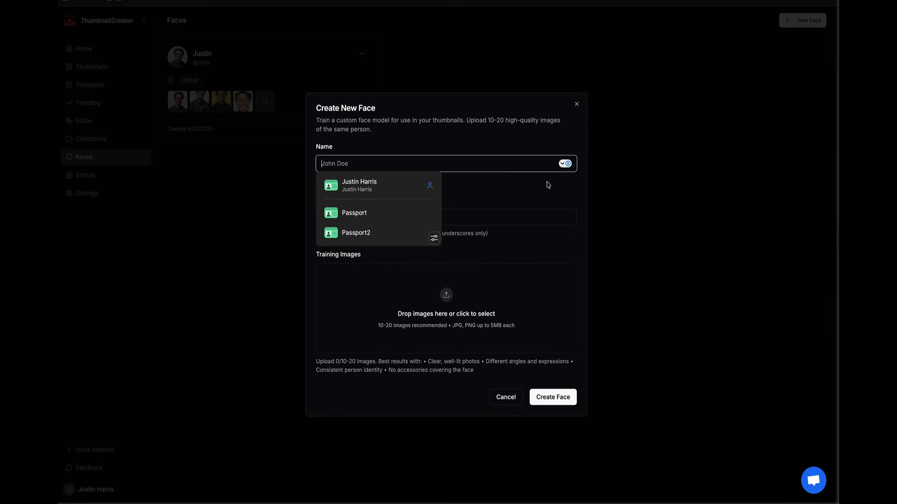
pyautogui.write('John Doe')
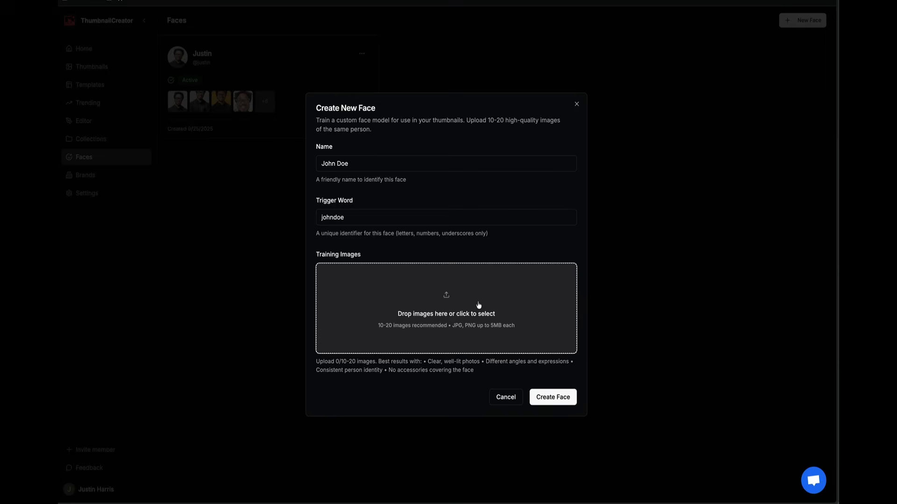
pyautogui.moveTo(497, 368)
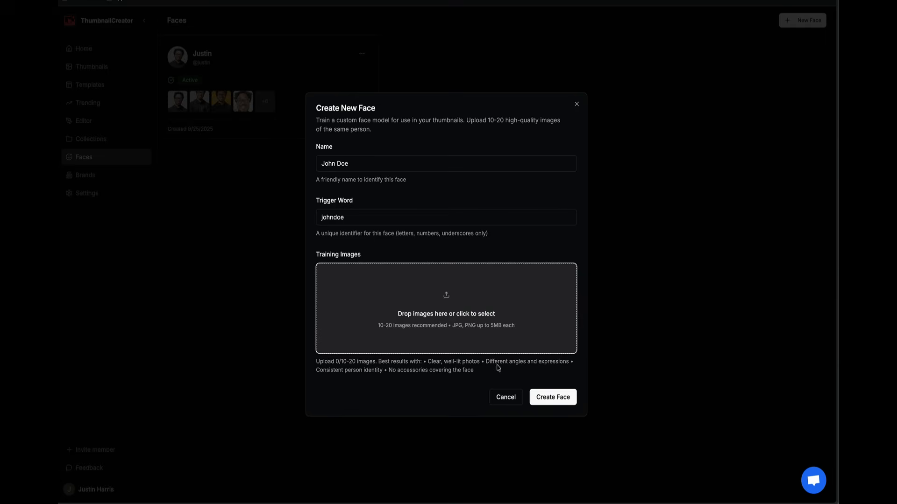
pyautogui.click(504, 397)
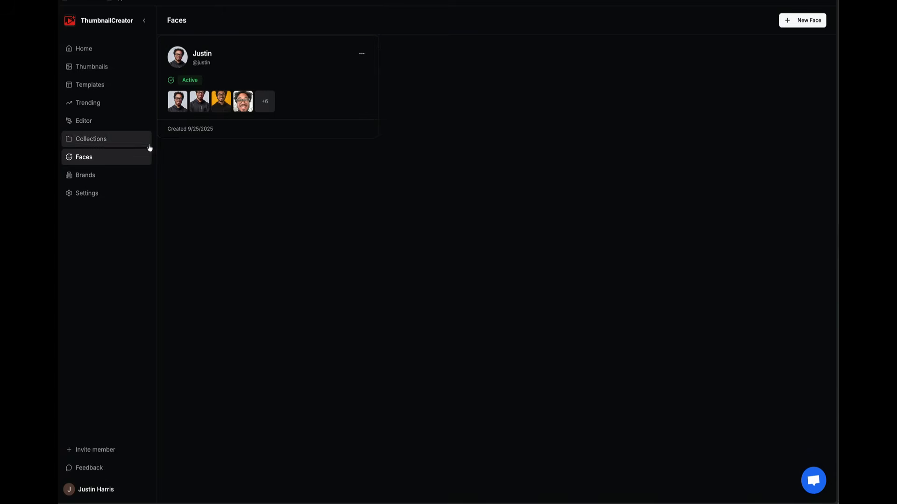
# Step: Go back to the Home dashboard from the sidebar
pyautogui.click(83, 49)
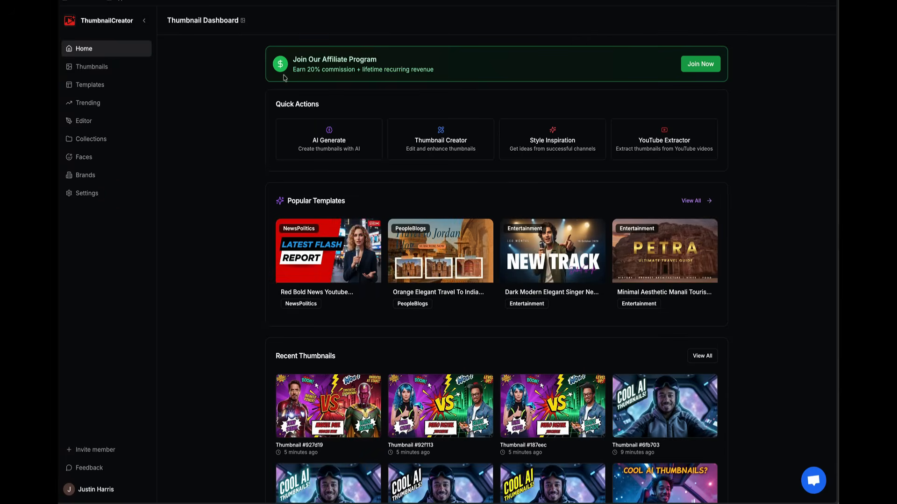
pyautogui.moveTo(552, 250)
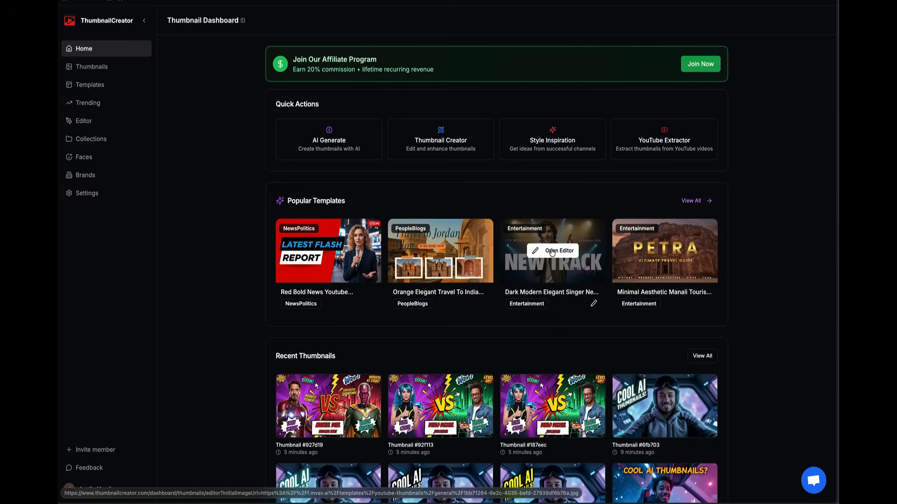
# Step: Open the NEW TRACK singer template and apply the AI edit 'Title this ThumbnailCreator.com'
pyautogui.click(557, 250)
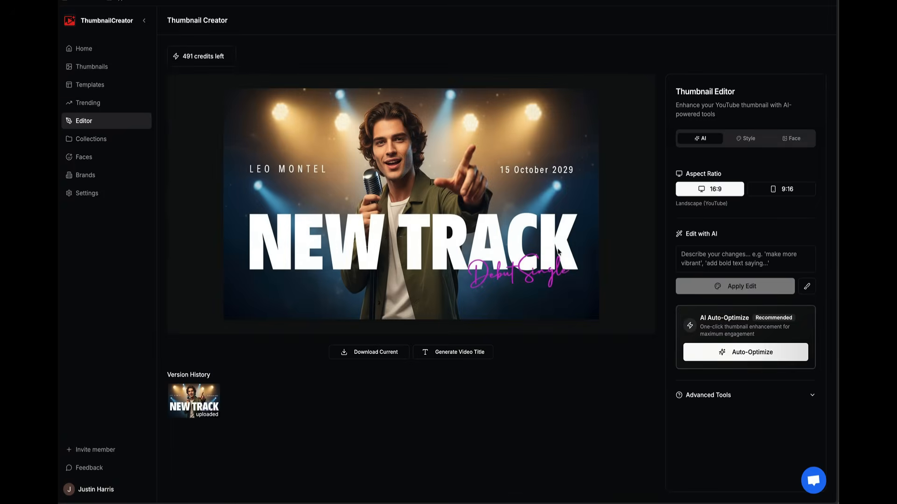
pyautogui.moveTo(738, 278)
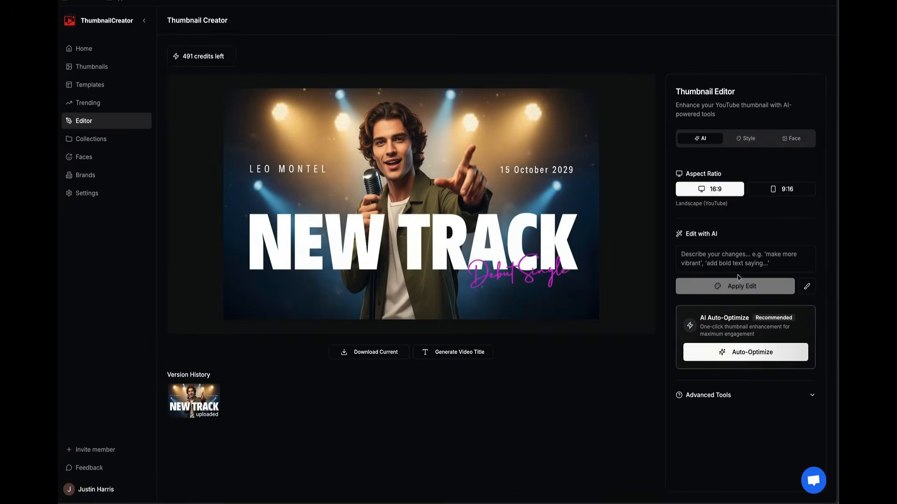
pyautogui.click(745, 258)
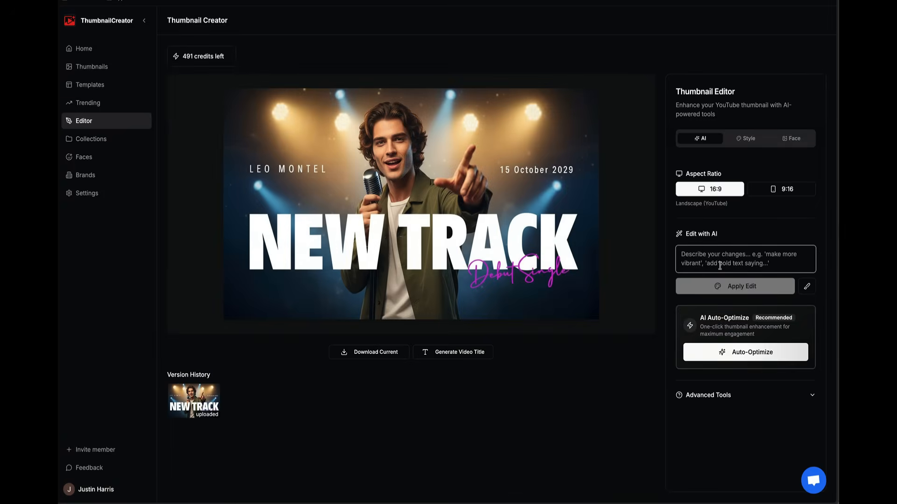
pyautogui.write('Title this')
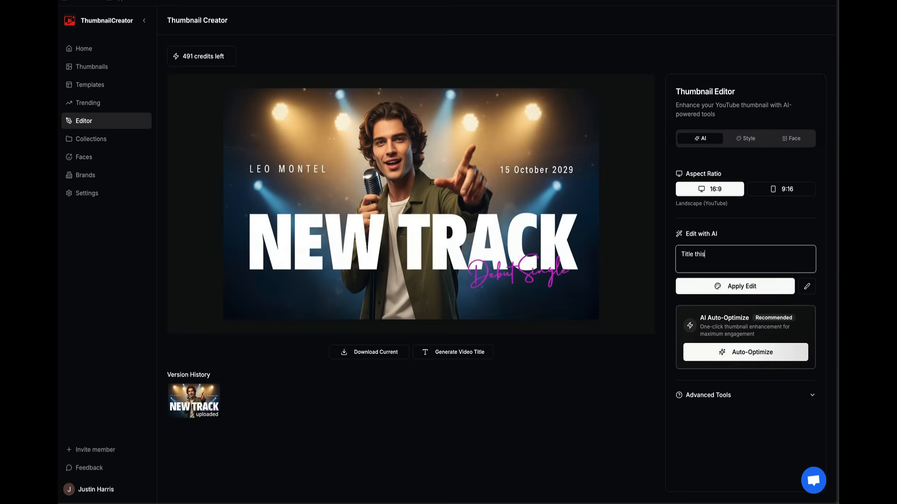
pyautogui.write('Th')
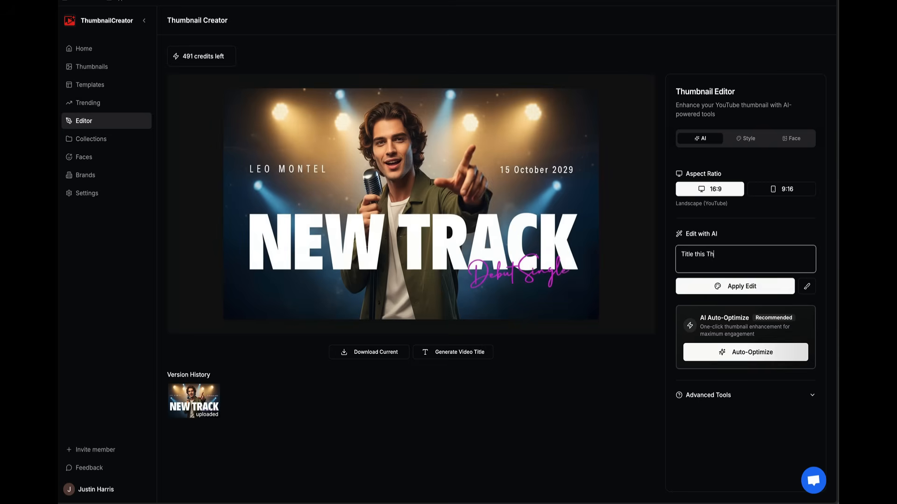
pyautogui.write('umbnail Creato')
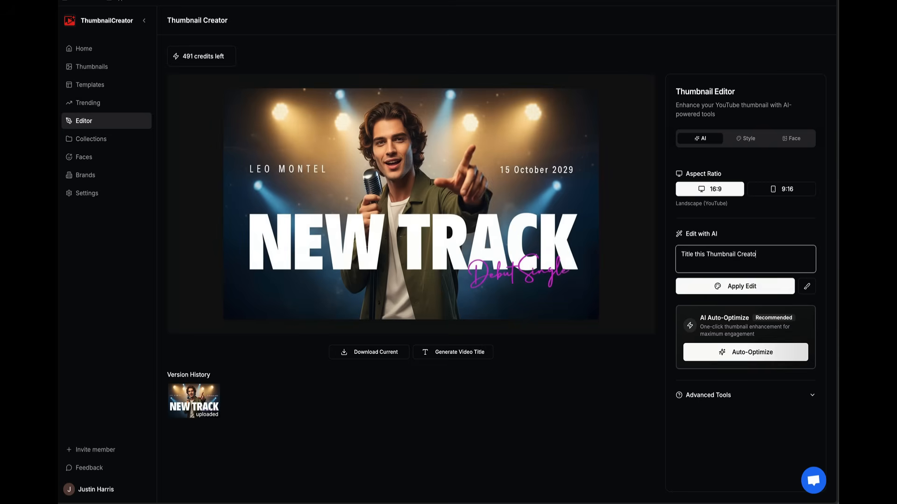
pyautogui.write('.com')
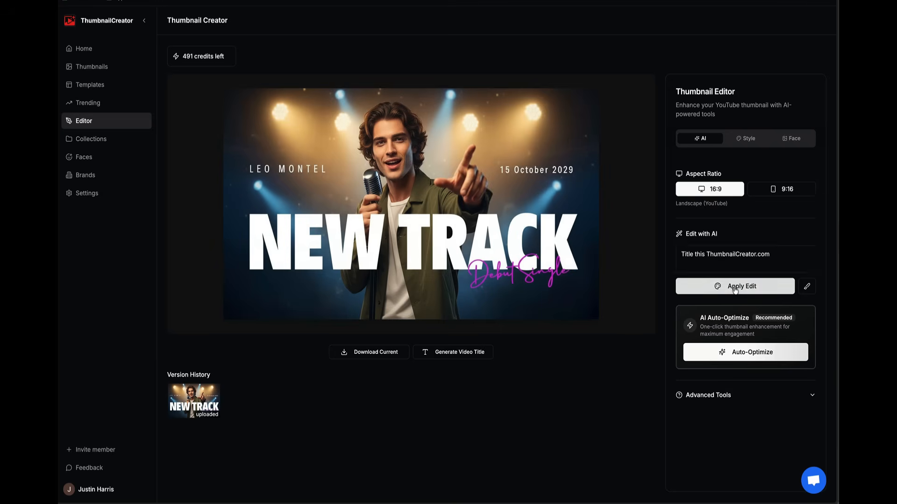
pyautogui.click(734, 286)
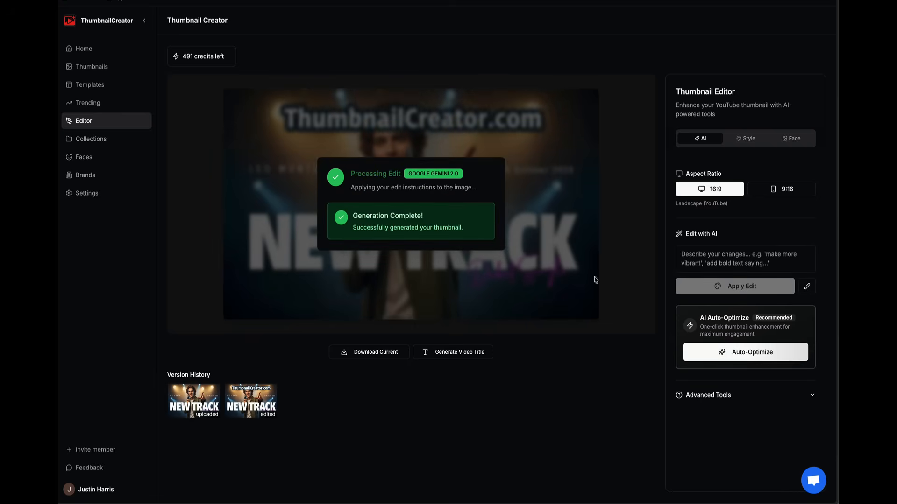
pyautogui.moveTo(467, 264)
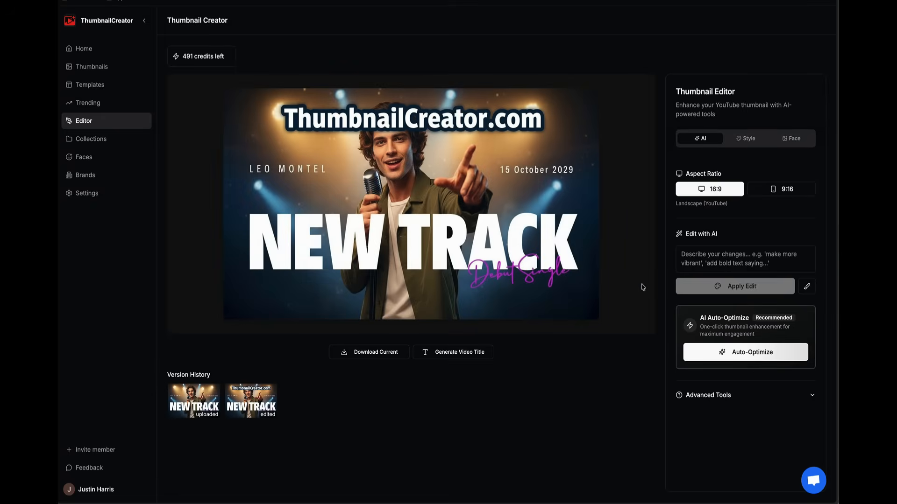
# Step: Apply the AI edit 'Change new track to MAGIC' to the headline
pyautogui.click(745, 258)
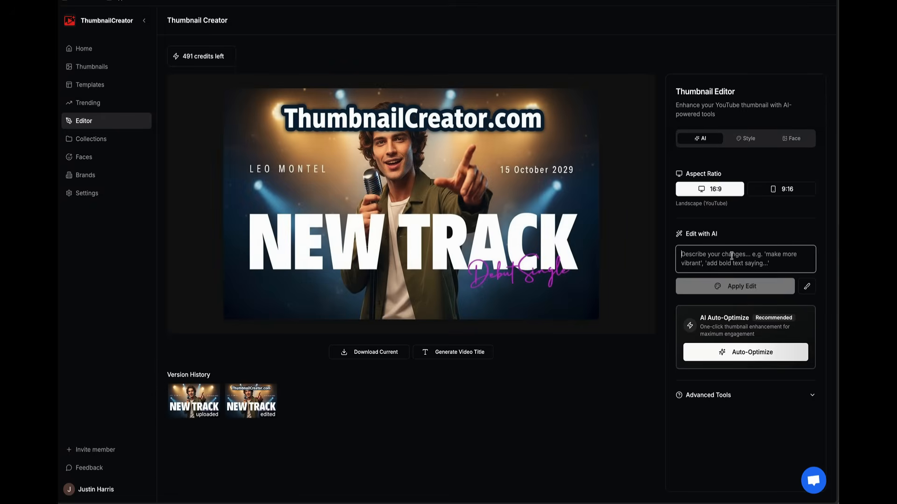
pyautogui.write('Chance N')
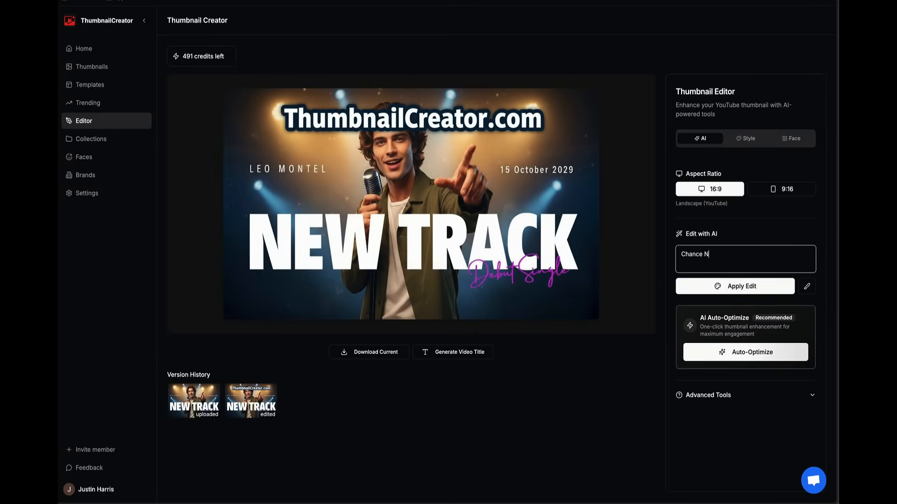
pyautogui.write('Change new track')
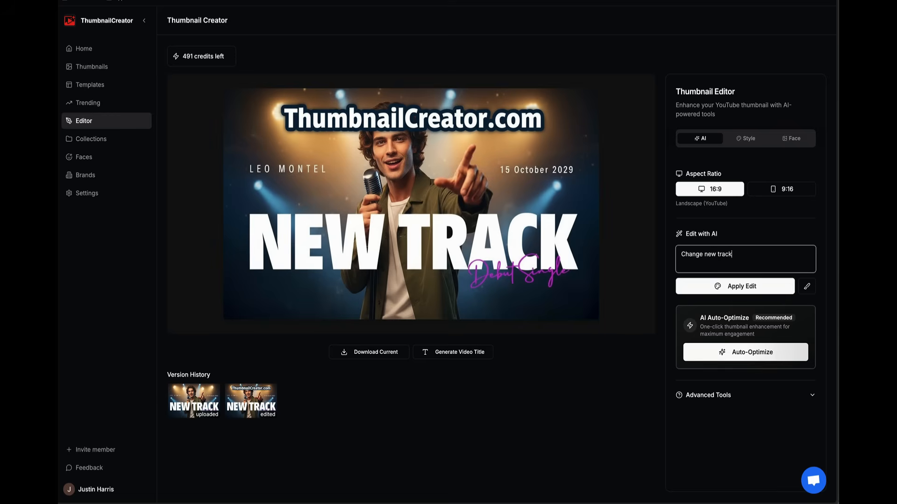
pyautogui.write('to M')
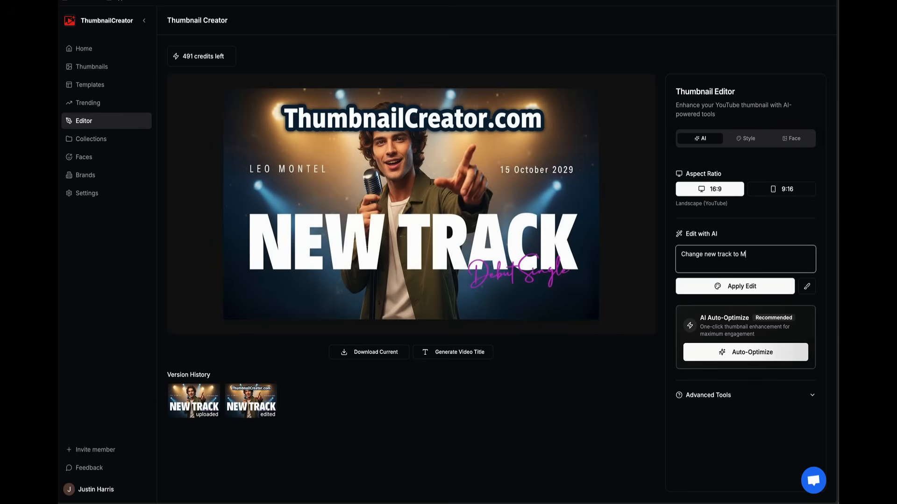
pyautogui.click(734, 286)
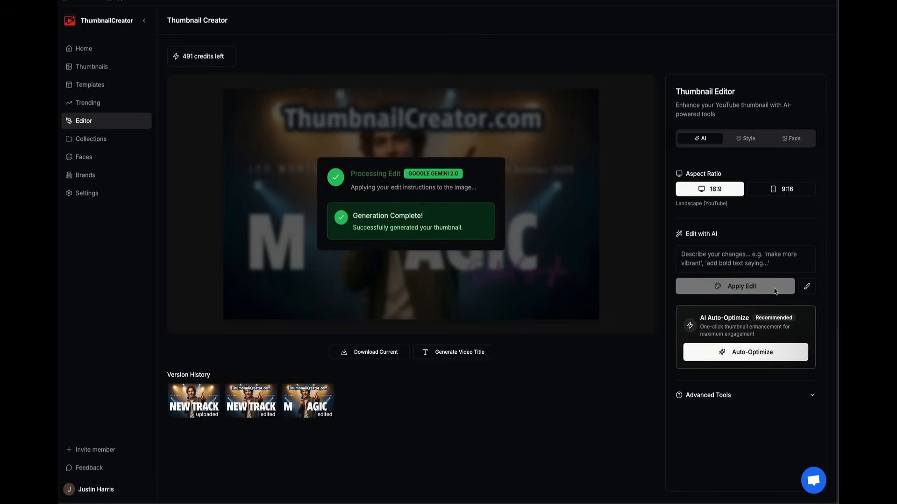
pyautogui.moveTo(470, 260)
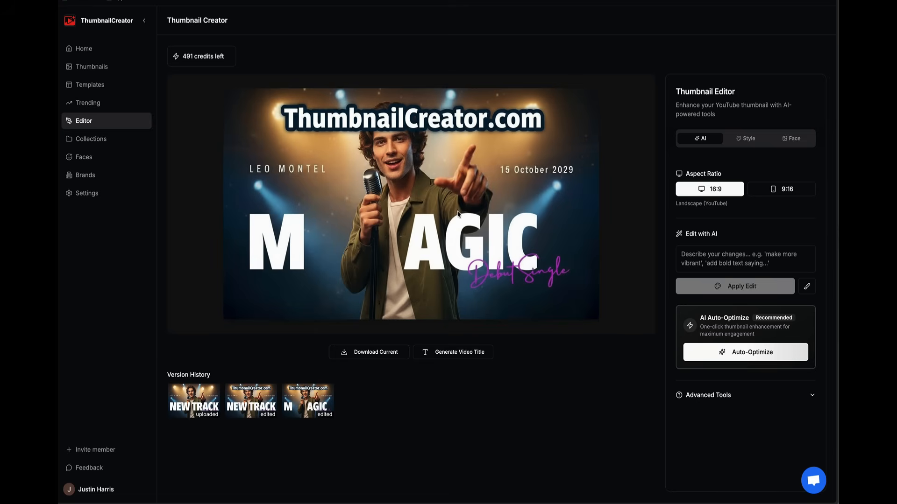
pyautogui.moveTo(340, 267)
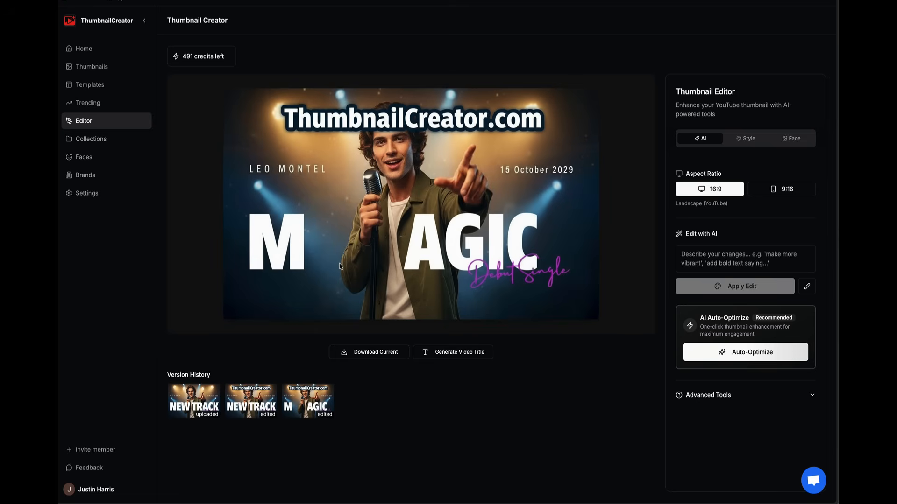
# Step: Apply the AI edit 'Bring the M next to AGIC' to join the title
pyautogui.click(745, 258)
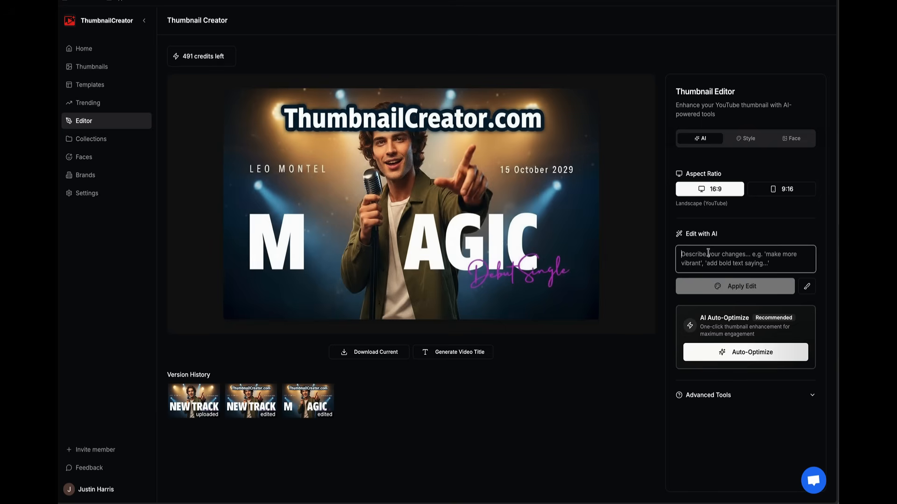
pyautogui.write('Bring the M next')
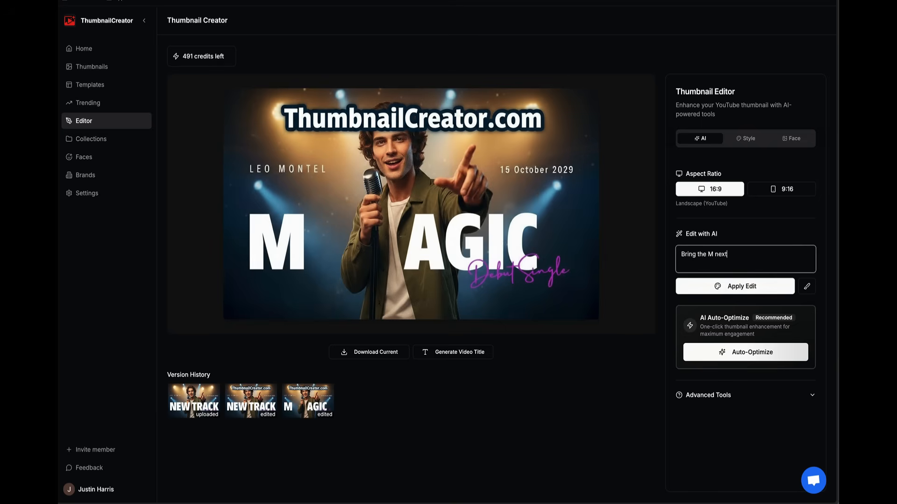
pyautogui.write('to AGIC')
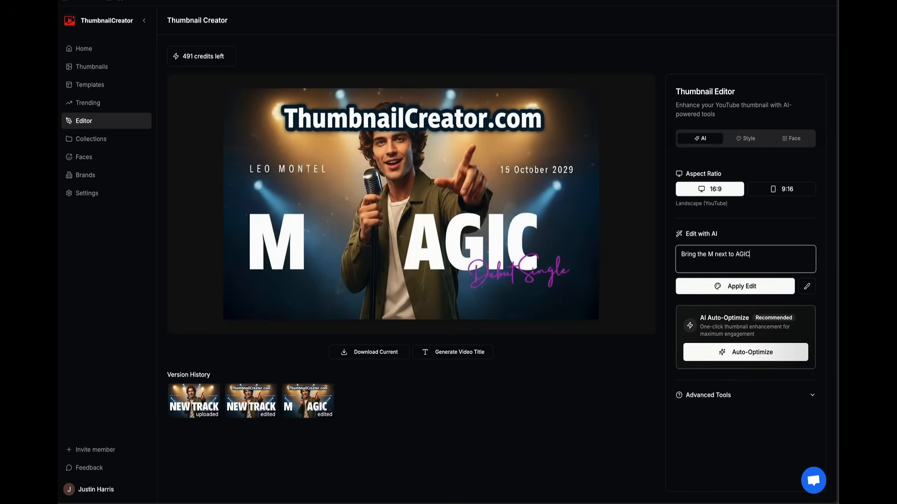
pyautogui.click(734, 285)
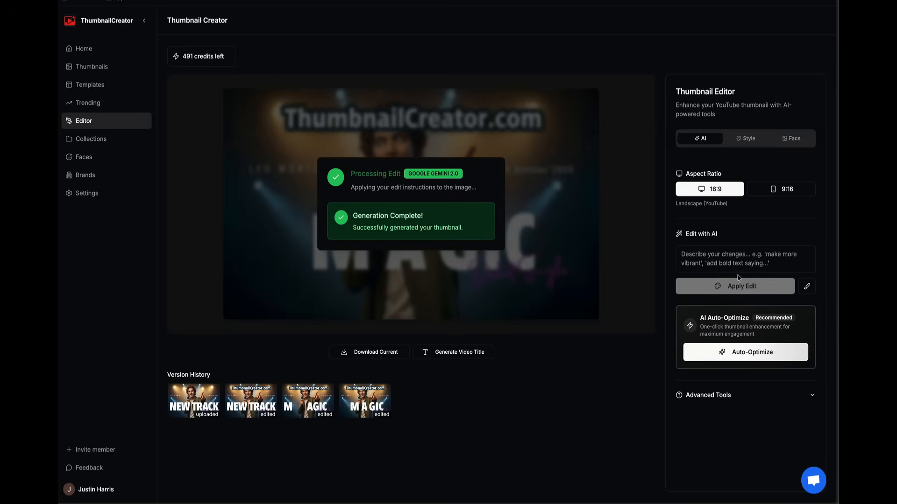
pyautogui.moveTo(506, 271)
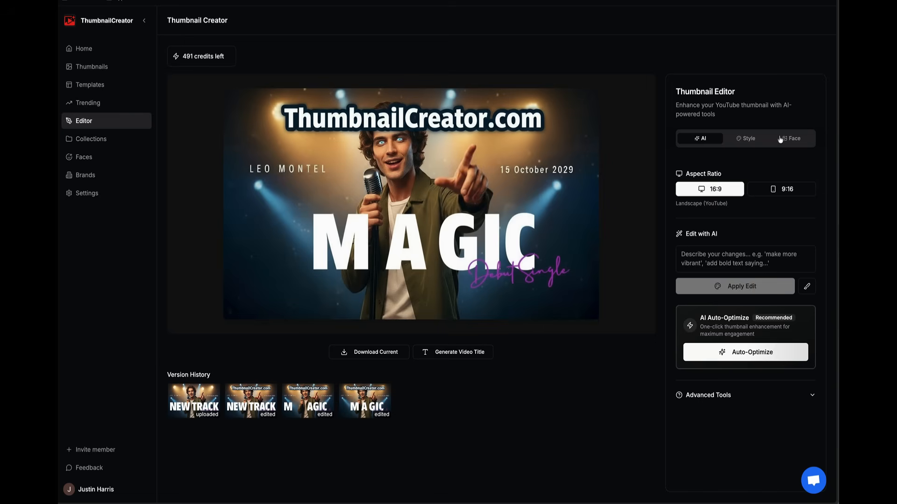
# Step: Face-swap the saved face model into the MAGIC thumbnail
pyautogui.click(790, 138)
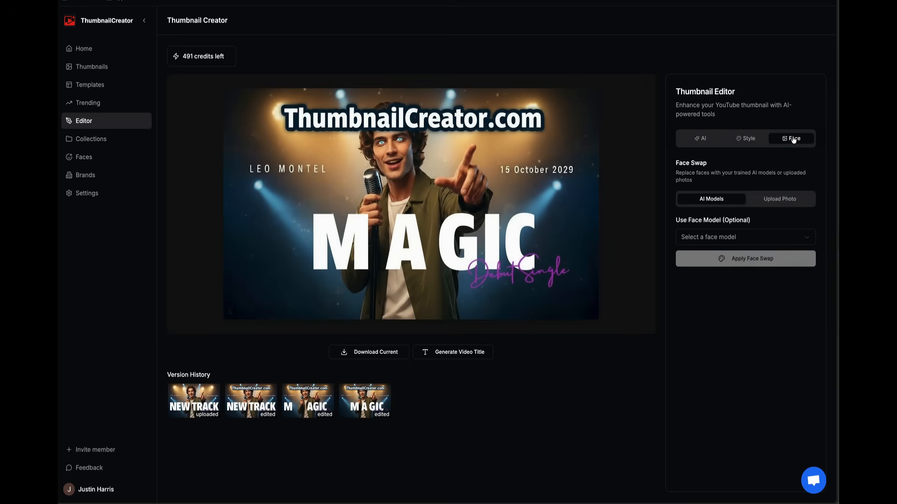
pyautogui.moveTo(705, 241)
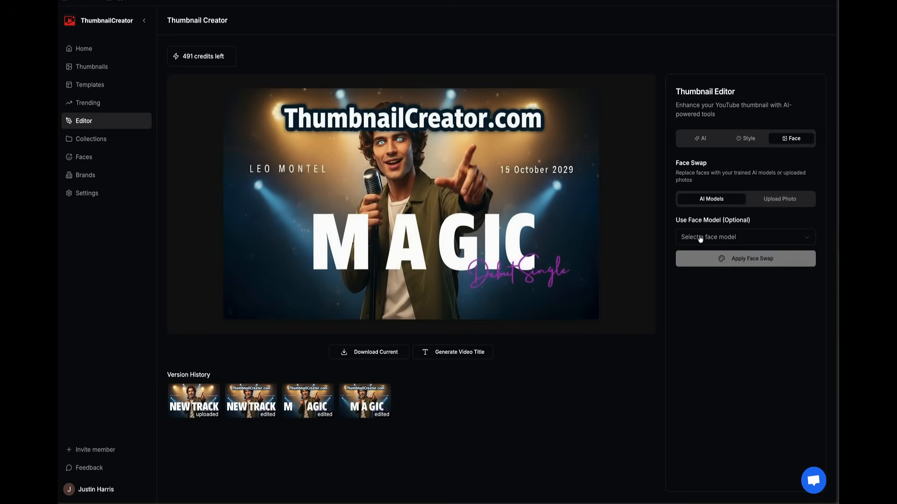
pyautogui.click(744, 236)
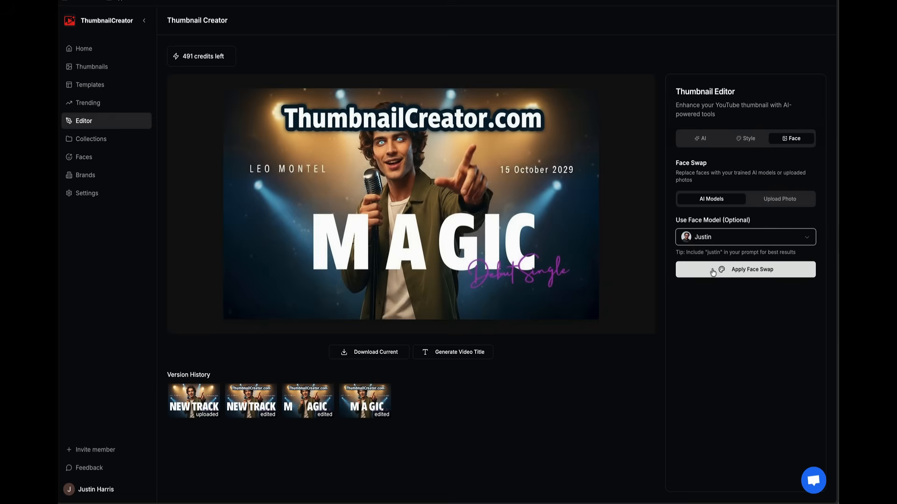
pyautogui.click(745, 270)
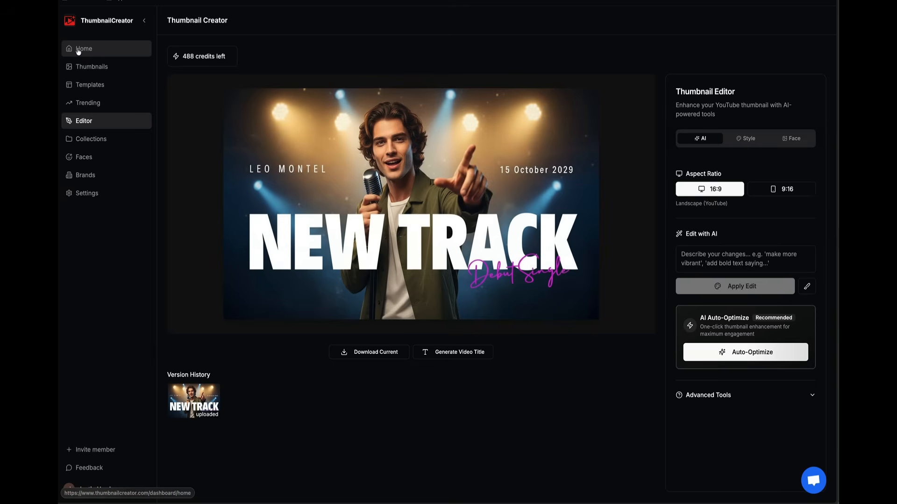
# Step: Open the COOL AI thumbnail, select the Justin face model, then return home
pyautogui.click(83, 49)
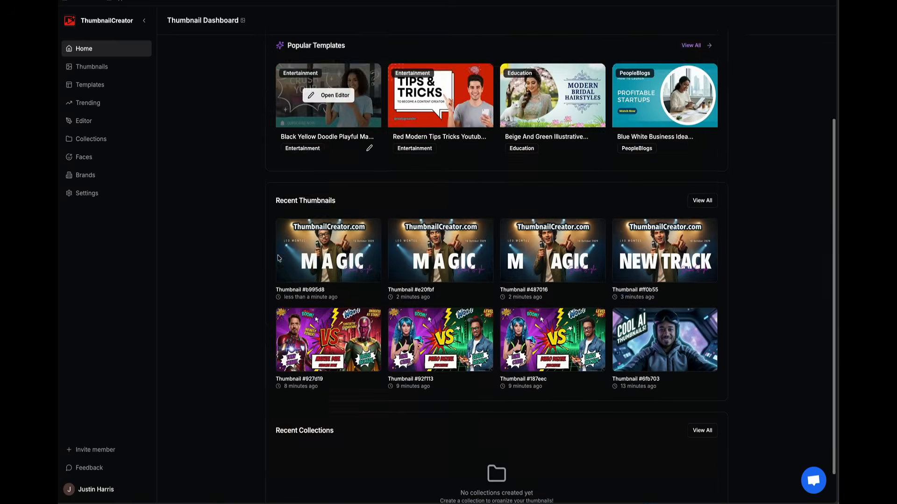
pyautogui.scroll(-3)
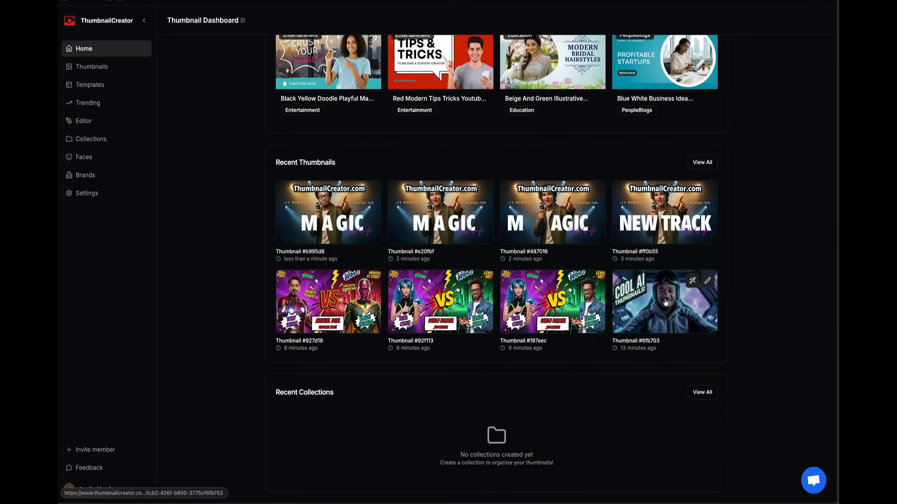
pyautogui.click(707, 280)
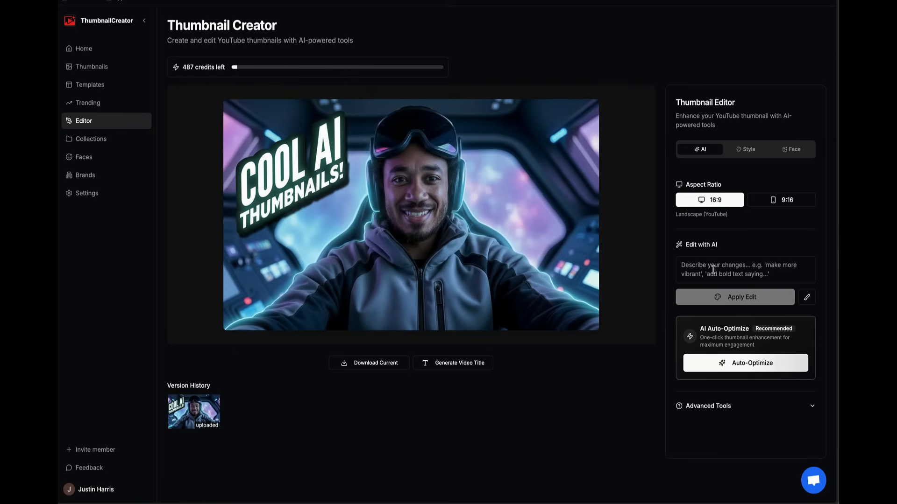
pyautogui.click(790, 149)
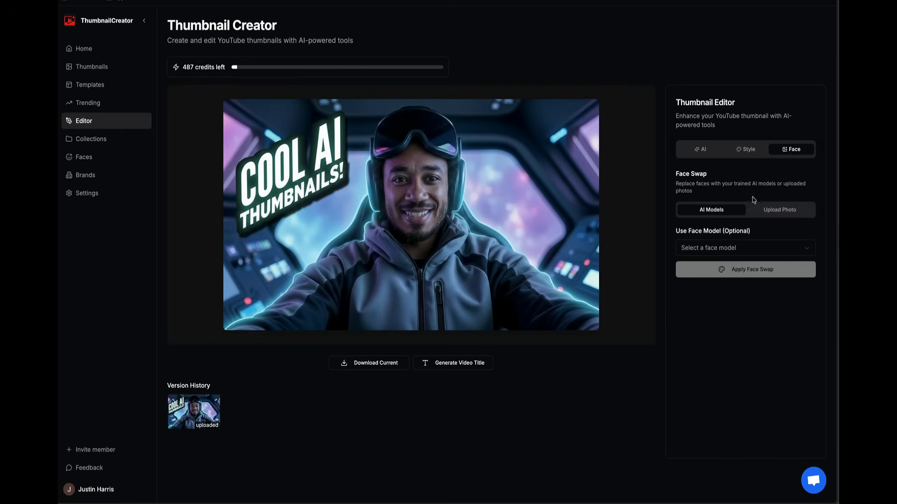
pyautogui.click(744, 247)
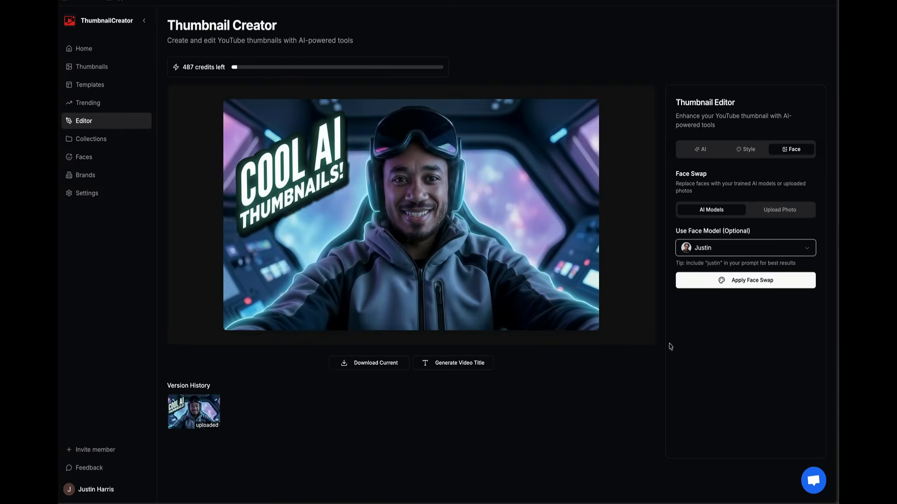
pyautogui.moveTo(117, 139)
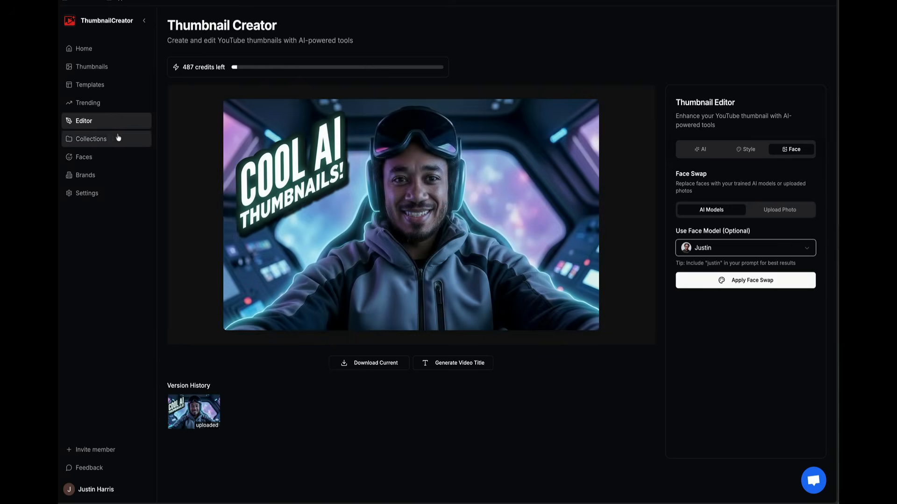
pyautogui.click(84, 48)
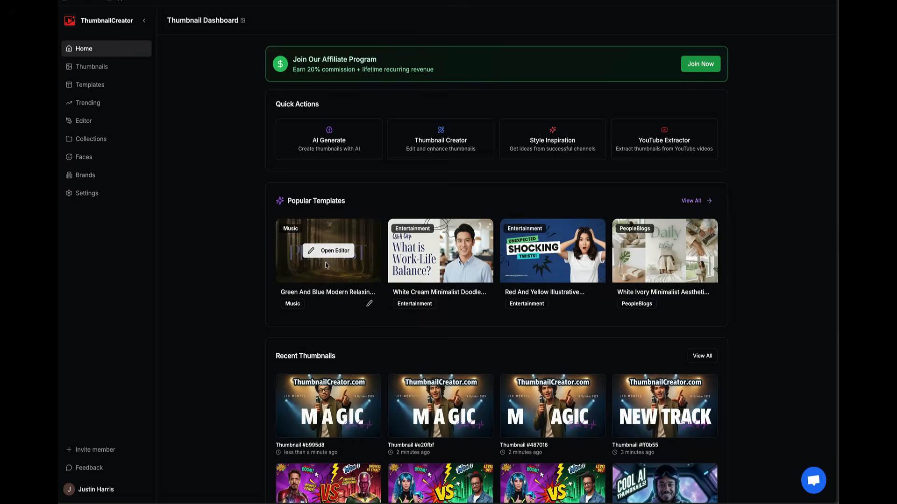
# Step: Open THE BIG IDEA music template, then go back to the dashboard
pyautogui.click(91, 67)
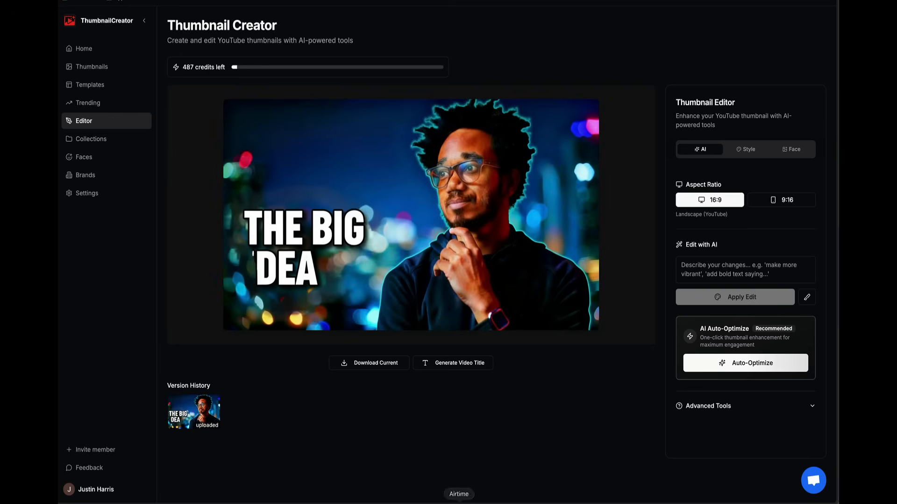
pyautogui.moveTo(543, 415)
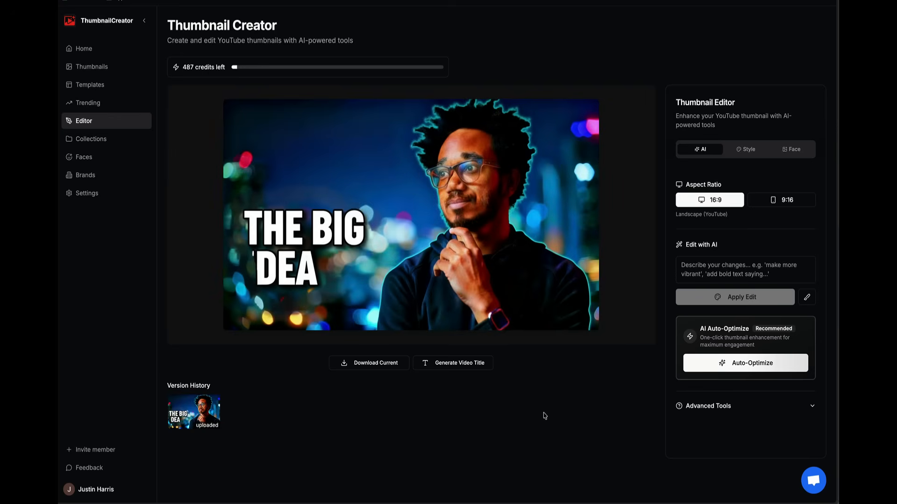
pyautogui.moveTo(497, 390)
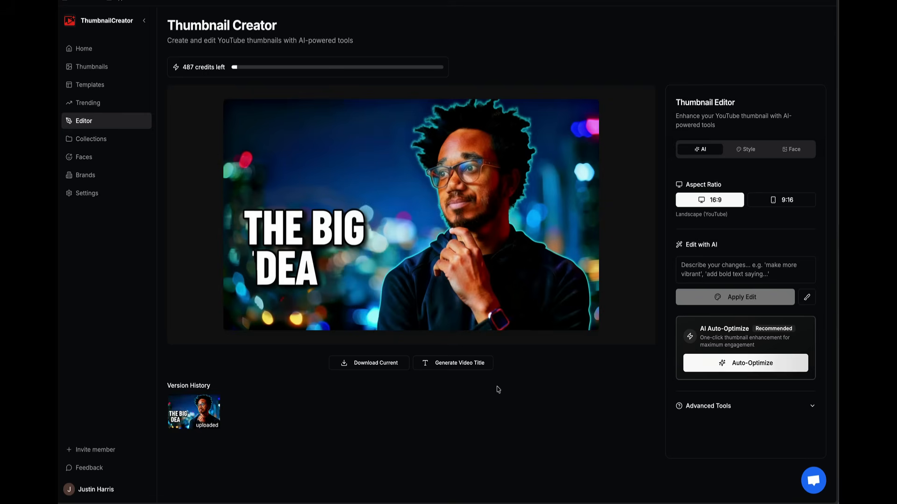
pyautogui.moveTo(227, 340)
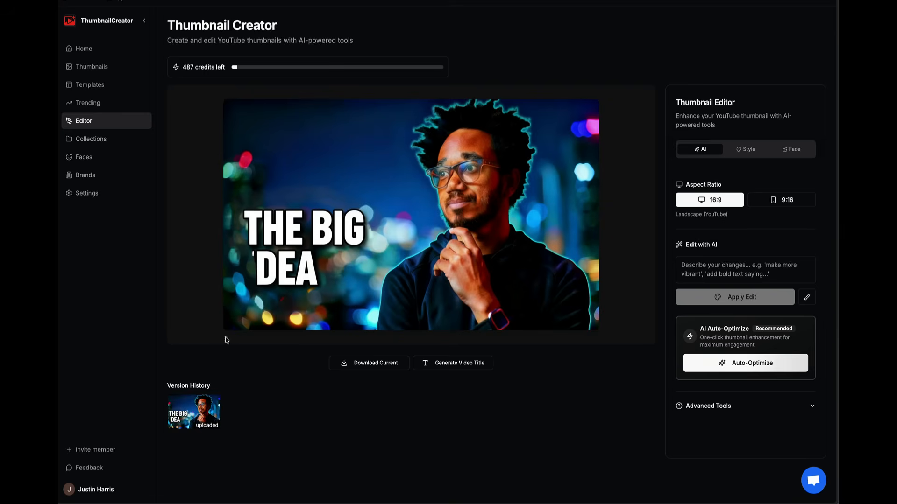
pyautogui.click(84, 48)
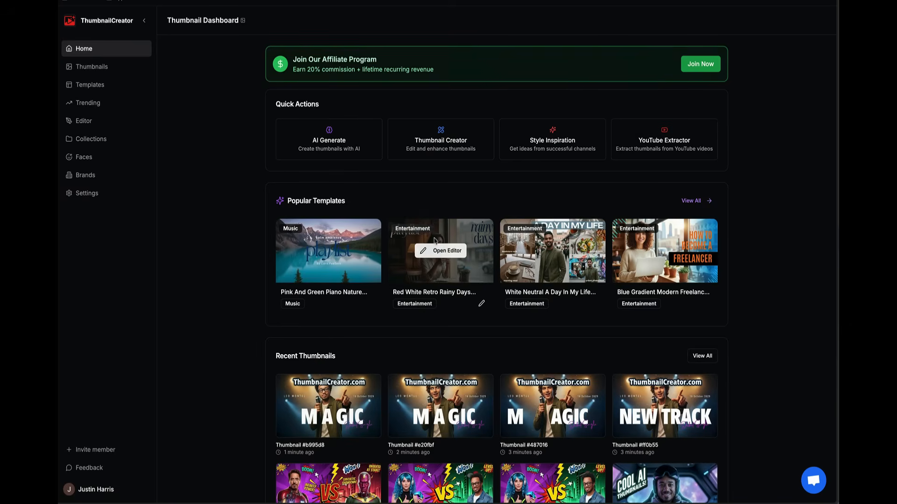
# Step: Open the India National Parks template from the Templates collection
pyautogui.click(90, 84)
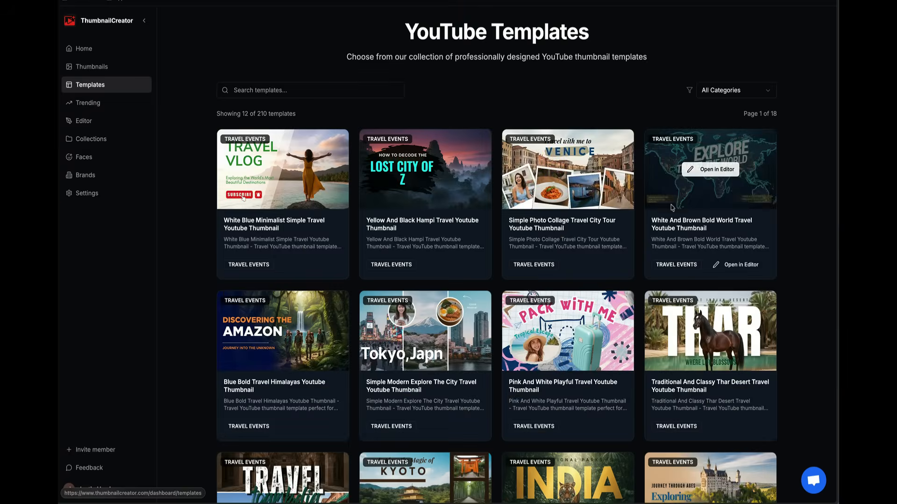
pyautogui.scroll(-3)
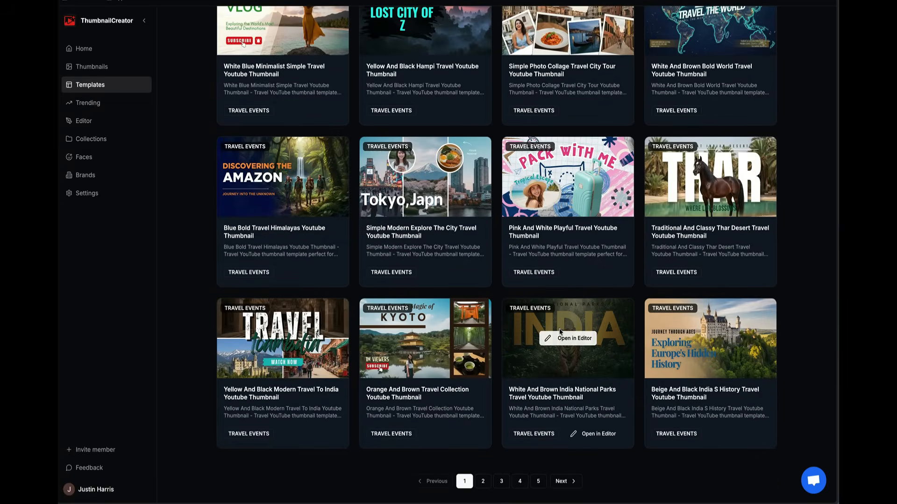
pyautogui.moveTo(574, 344)
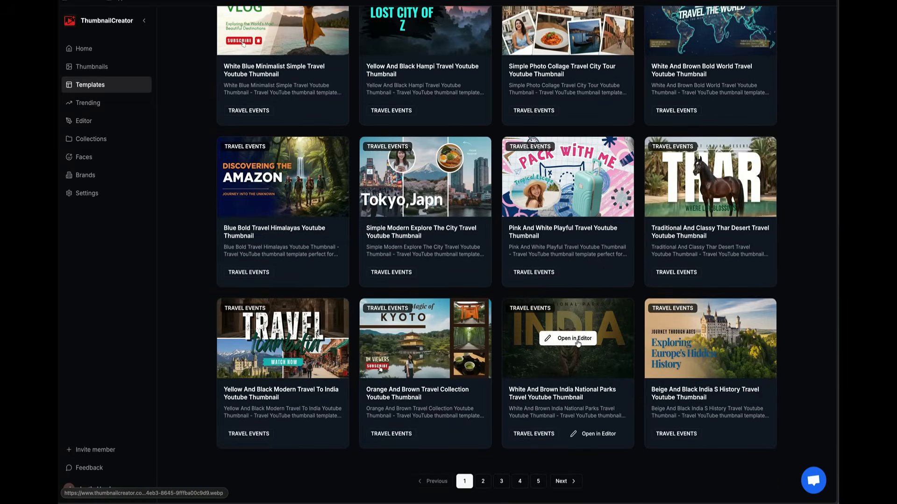
pyautogui.click(574, 338)
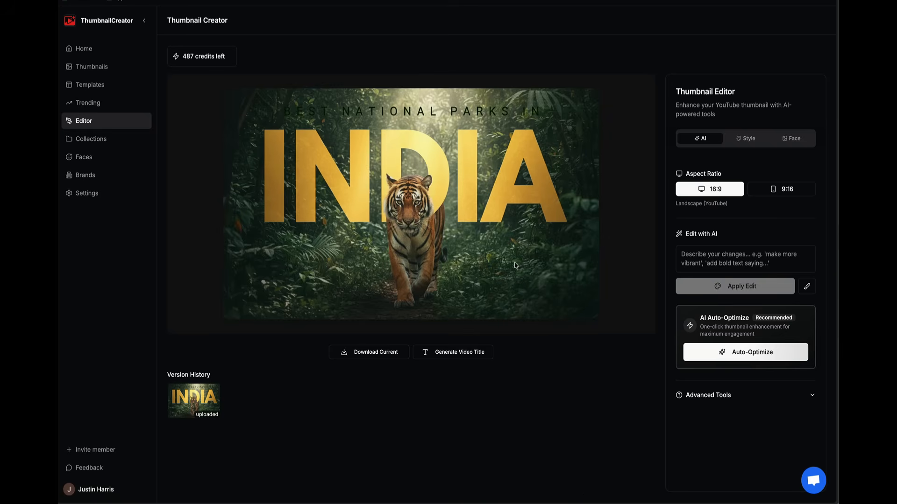
# Step: Apply the AI edit 'Change India to USA' to the title
pyautogui.click(745, 258)
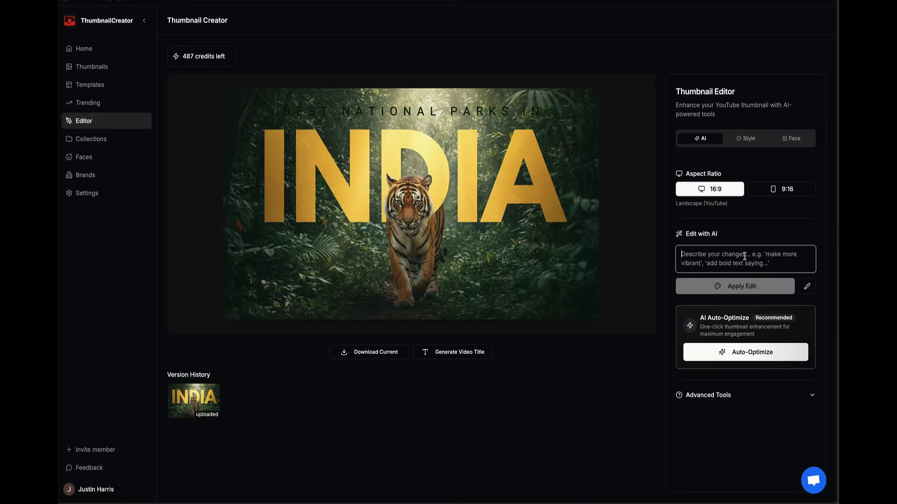
pyautogui.write('Change India to')
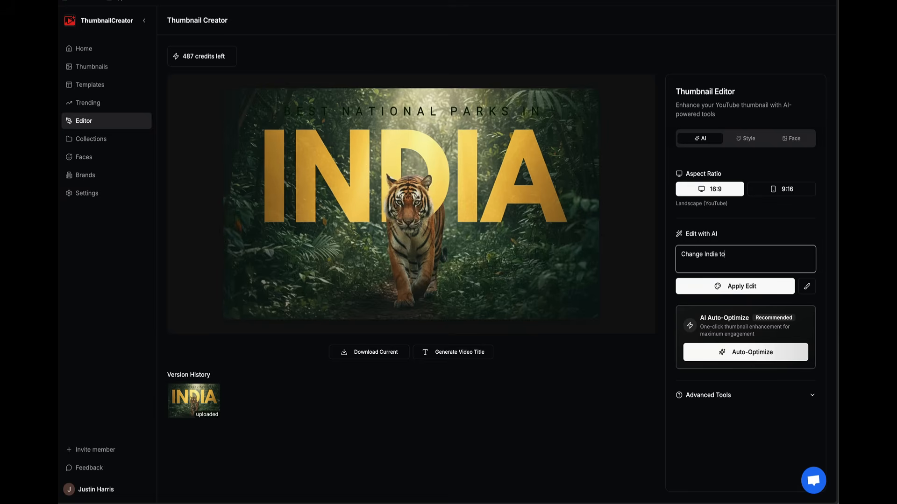
pyautogui.click(734, 286)
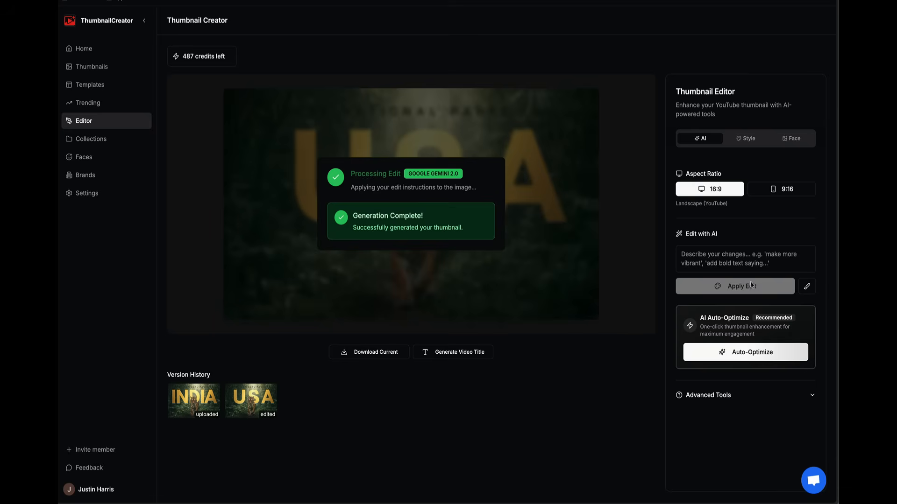
pyautogui.moveTo(573, 246)
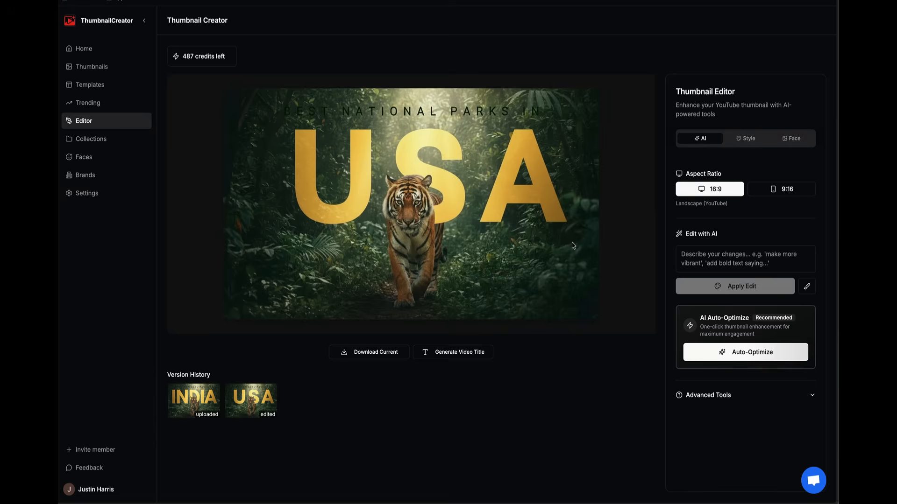
pyautogui.moveTo(794, 260)
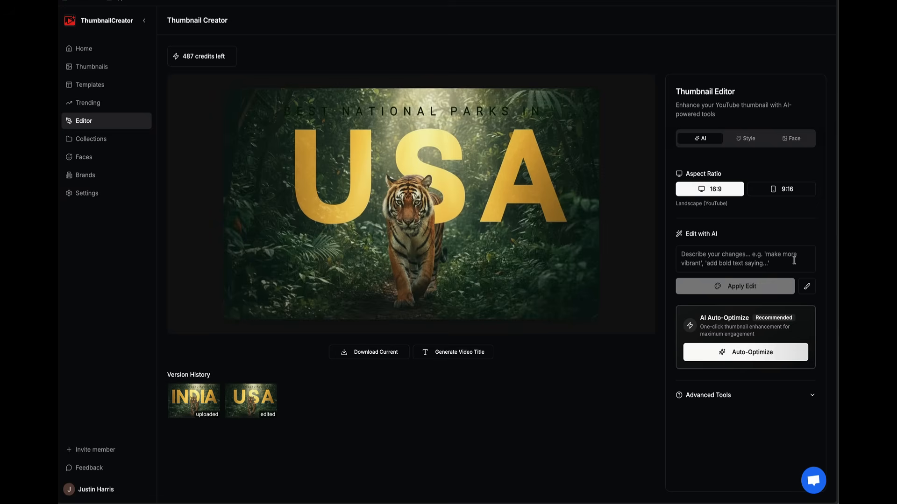
pyautogui.click(745, 258)
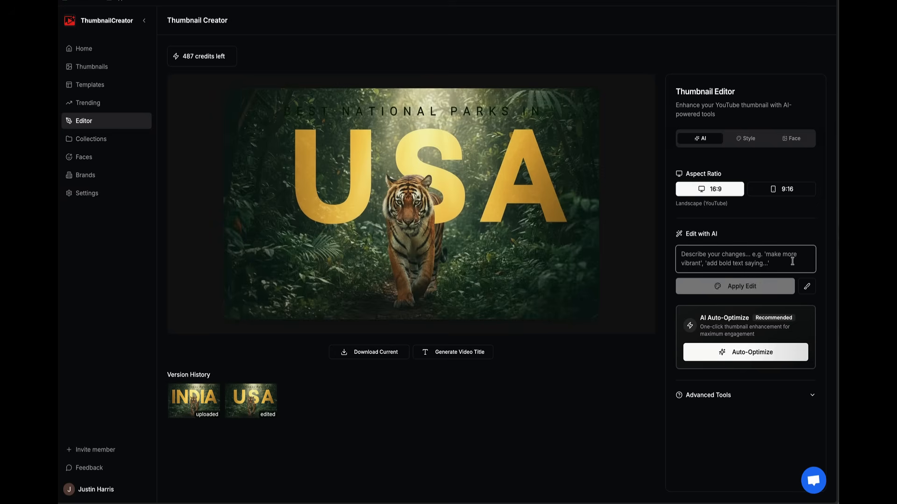
pyautogui.moveTo(754, 357)
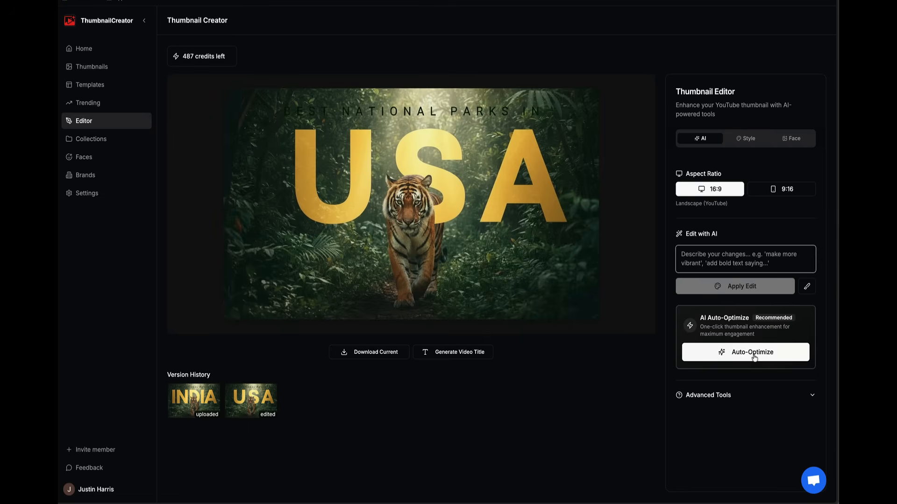
pyautogui.moveTo(542, 326)
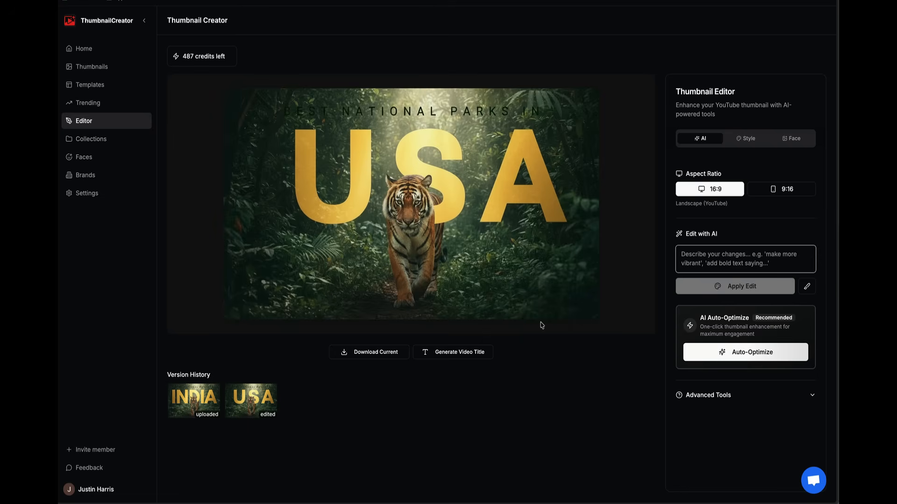
pyautogui.moveTo(83, 48)
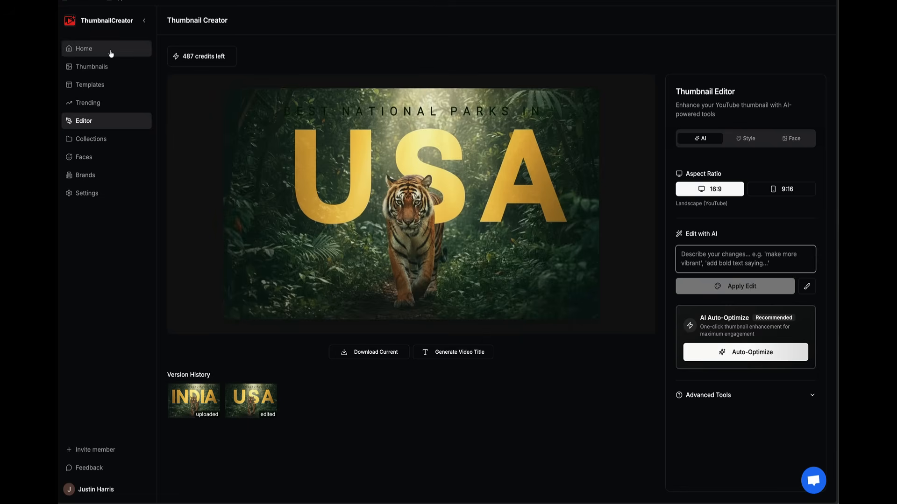
# Step: Browse recent thumbnails from Home and open the Luna Cyber vs Blade Arcade thumbnail
pyautogui.click(84, 48)
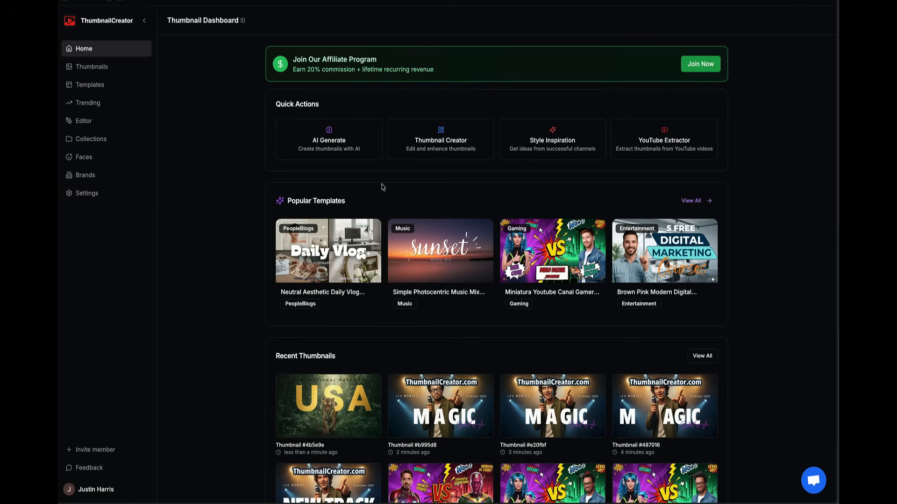
pyautogui.scroll(-3)
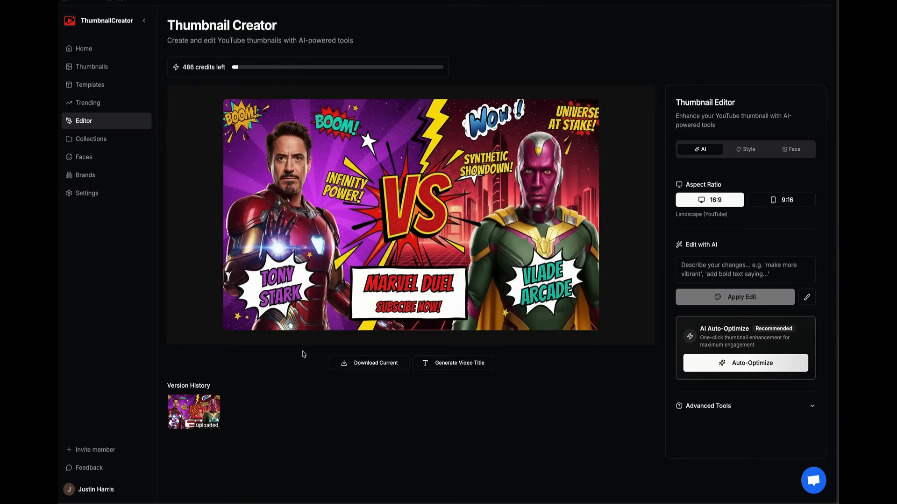
pyautogui.moveTo(507, 391)
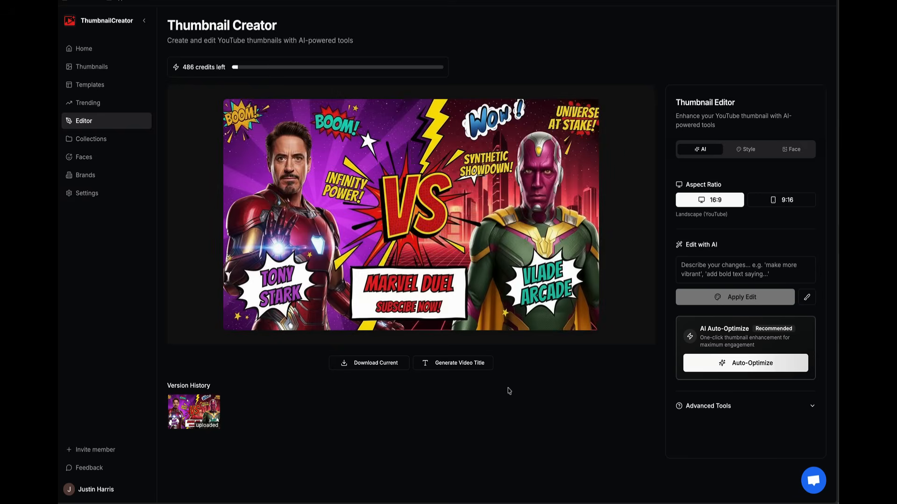
pyautogui.moveTo(502, 372)
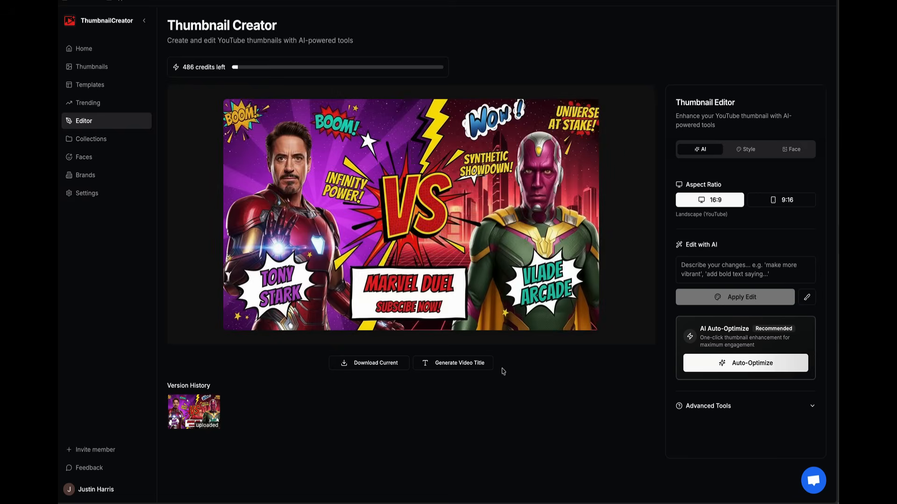
pyautogui.click(84, 48)
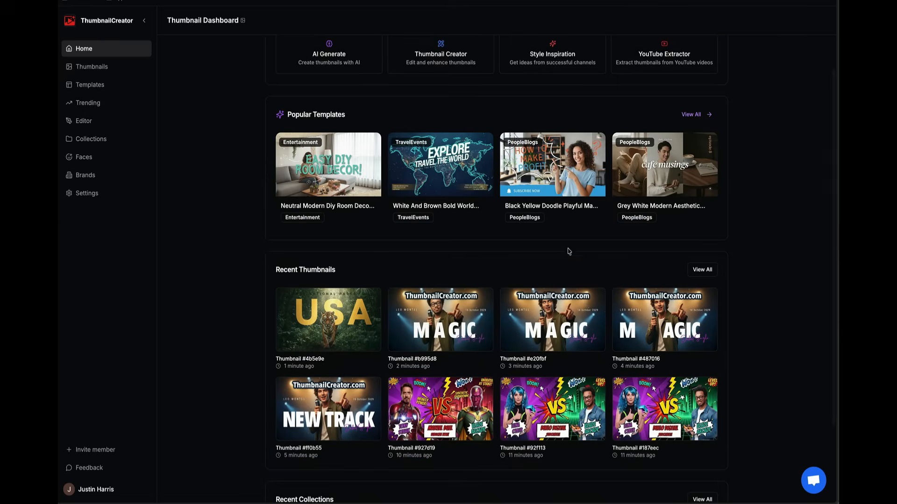
pyautogui.scroll(3)
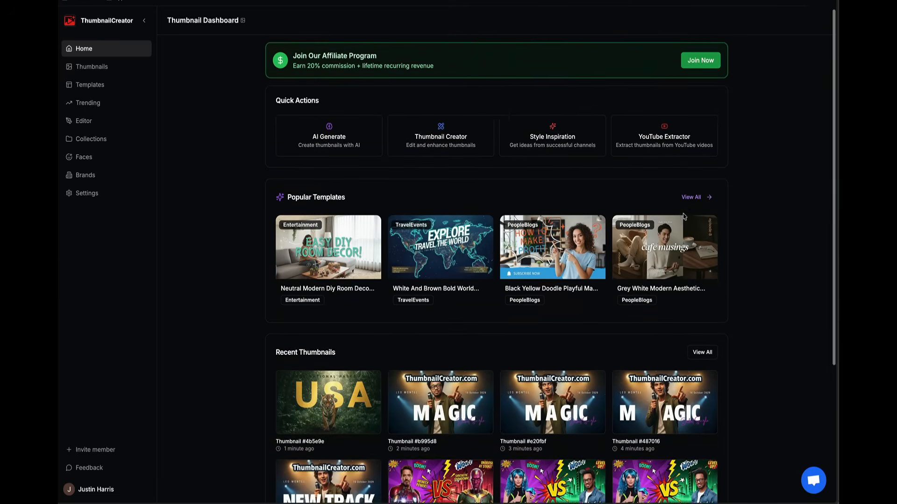
pyautogui.scroll(-3)
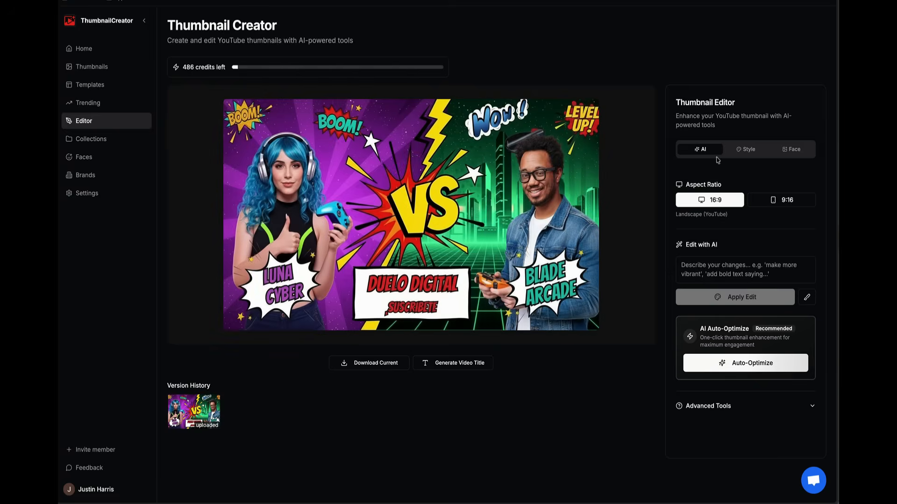
pyautogui.moveTo(698, 81)
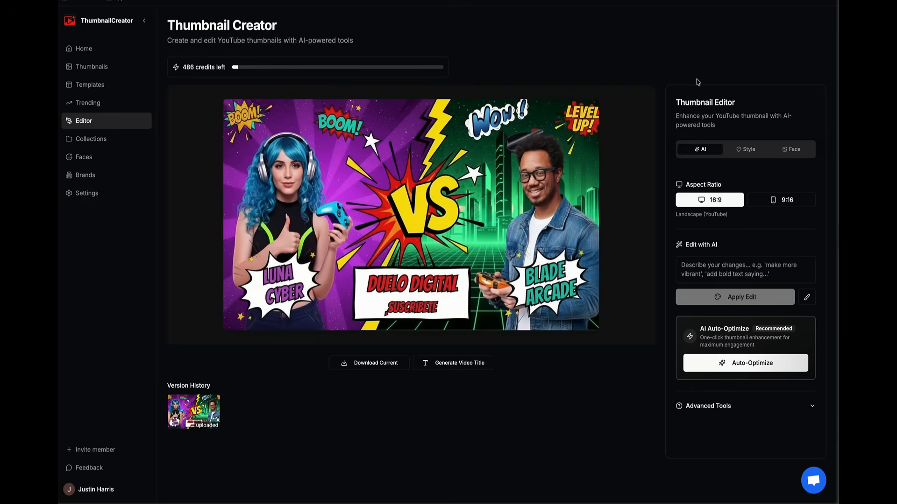
pyautogui.moveTo(652, 110)
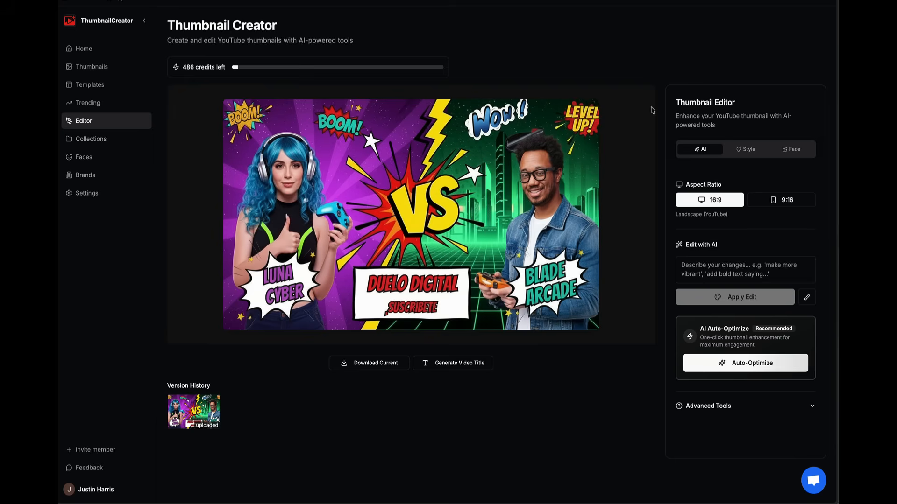
# Step: Review the MAGIC recent thumbnail in the editor, then return to the dashboard home
pyautogui.click(84, 48)
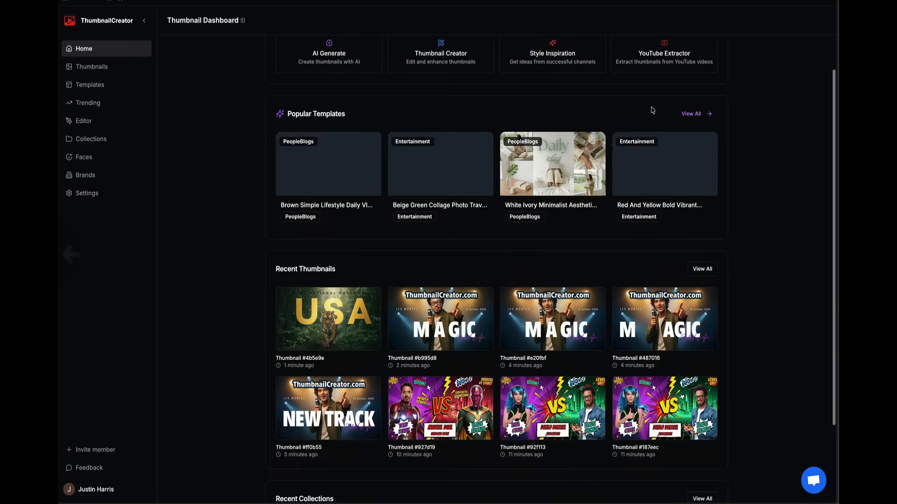
pyautogui.scroll(3)
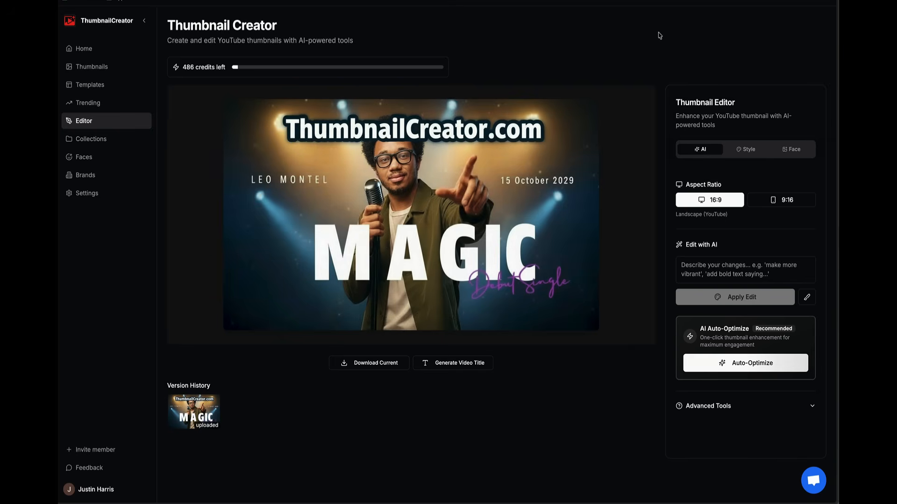
pyautogui.moveTo(646, 30)
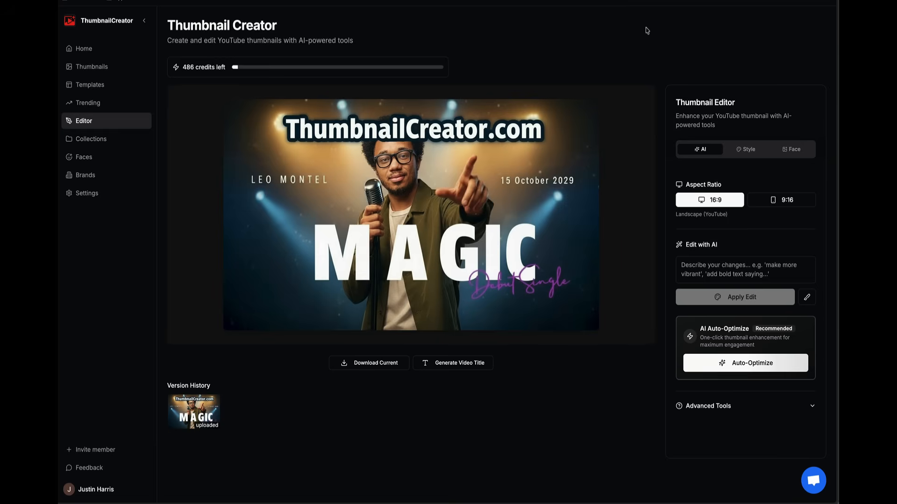
pyautogui.moveTo(213, 79)
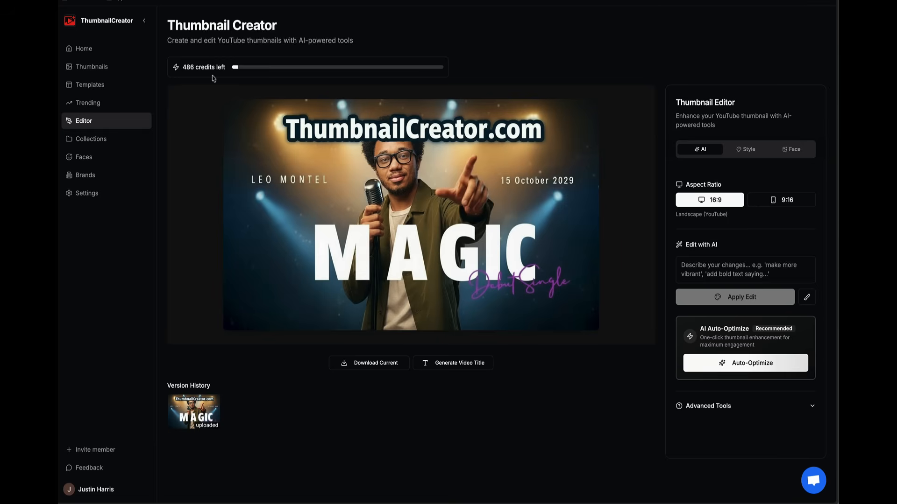
pyautogui.click(84, 49)
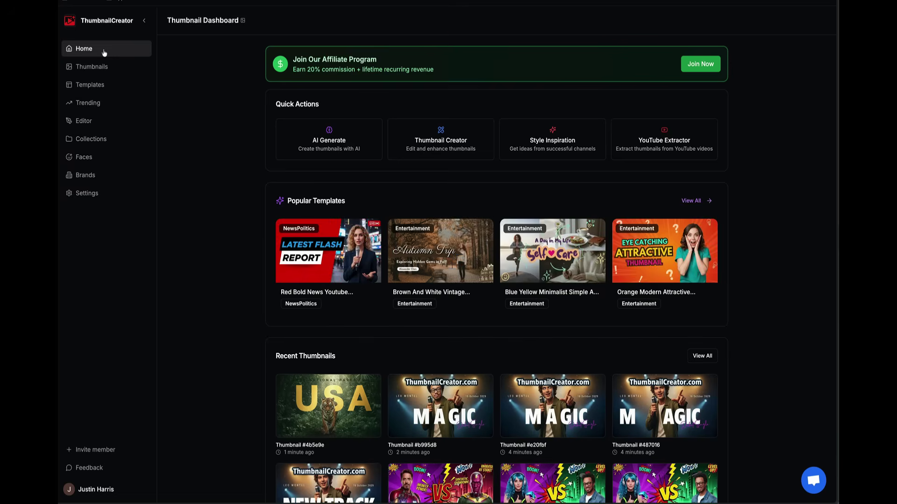